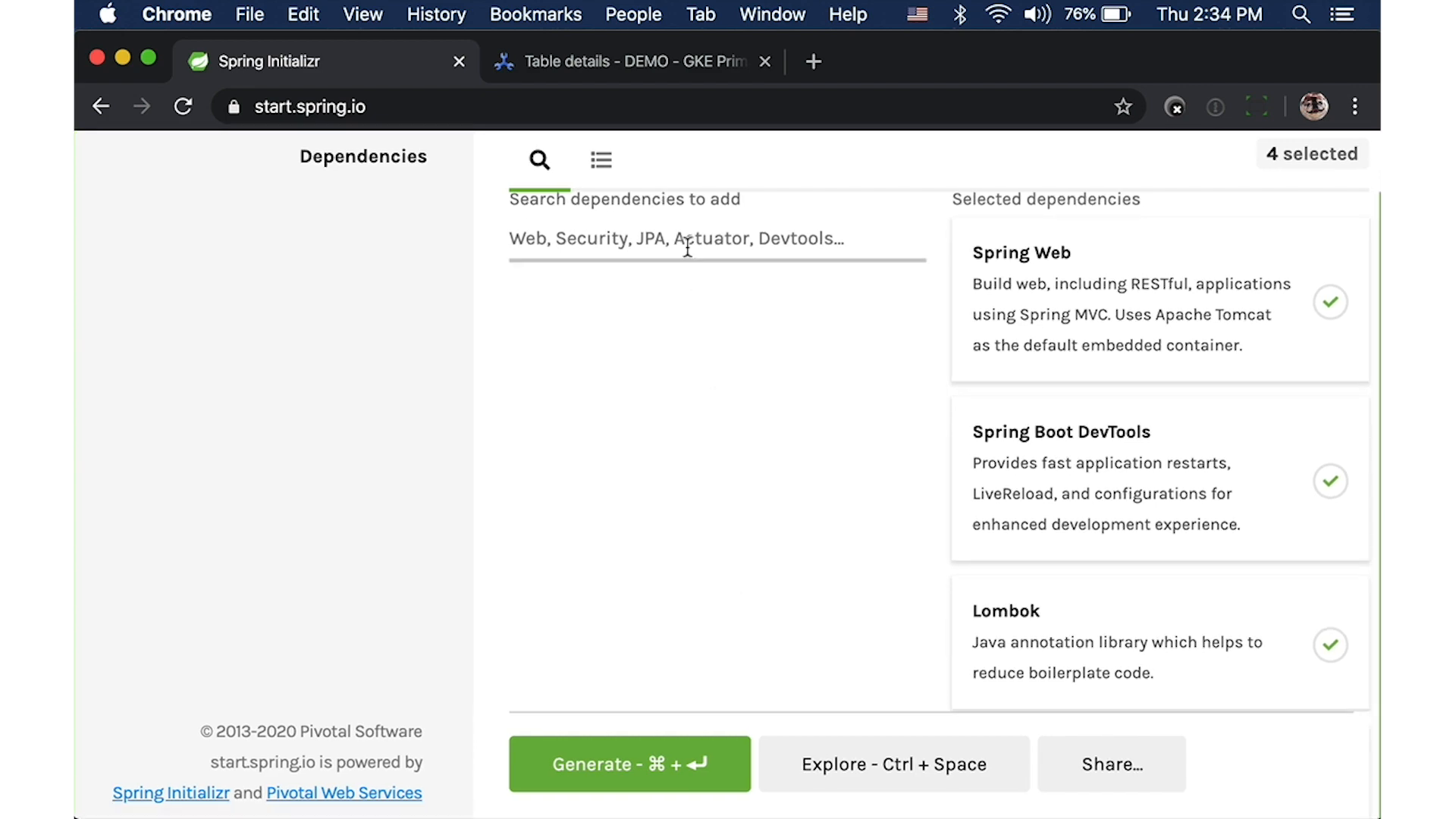
Step: Generate the demo project with Spring Web, DevTools, Lombok and open it in IntelliJ
{"action": "left_click", "coordinate": [676, 238]}
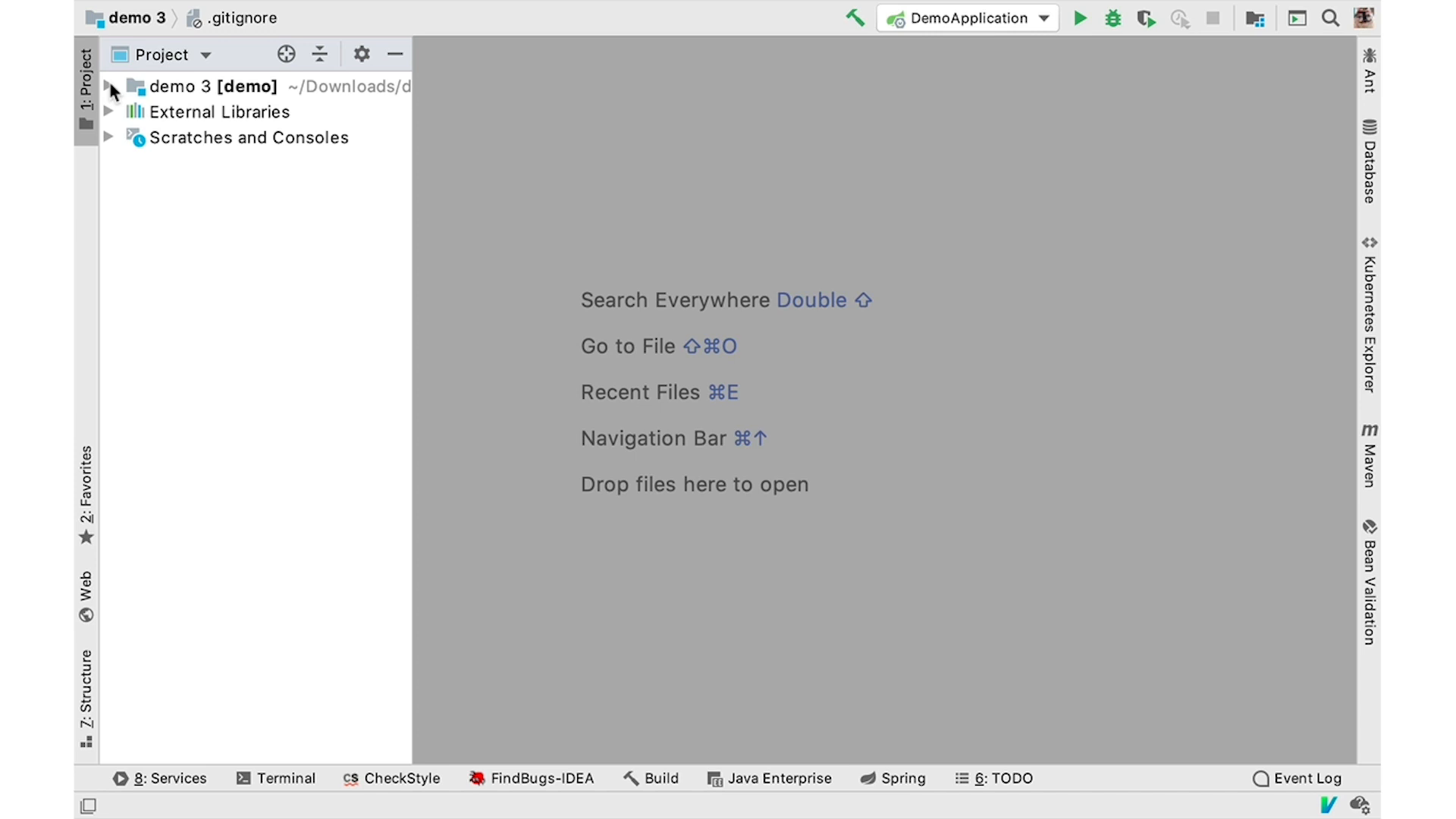
Step: Add the spring-cloud-gcp-starter-data-spanner dependency to pom.xml and return to DemoApplication
{"action": "left_click", "coordinate": [109, 86]}
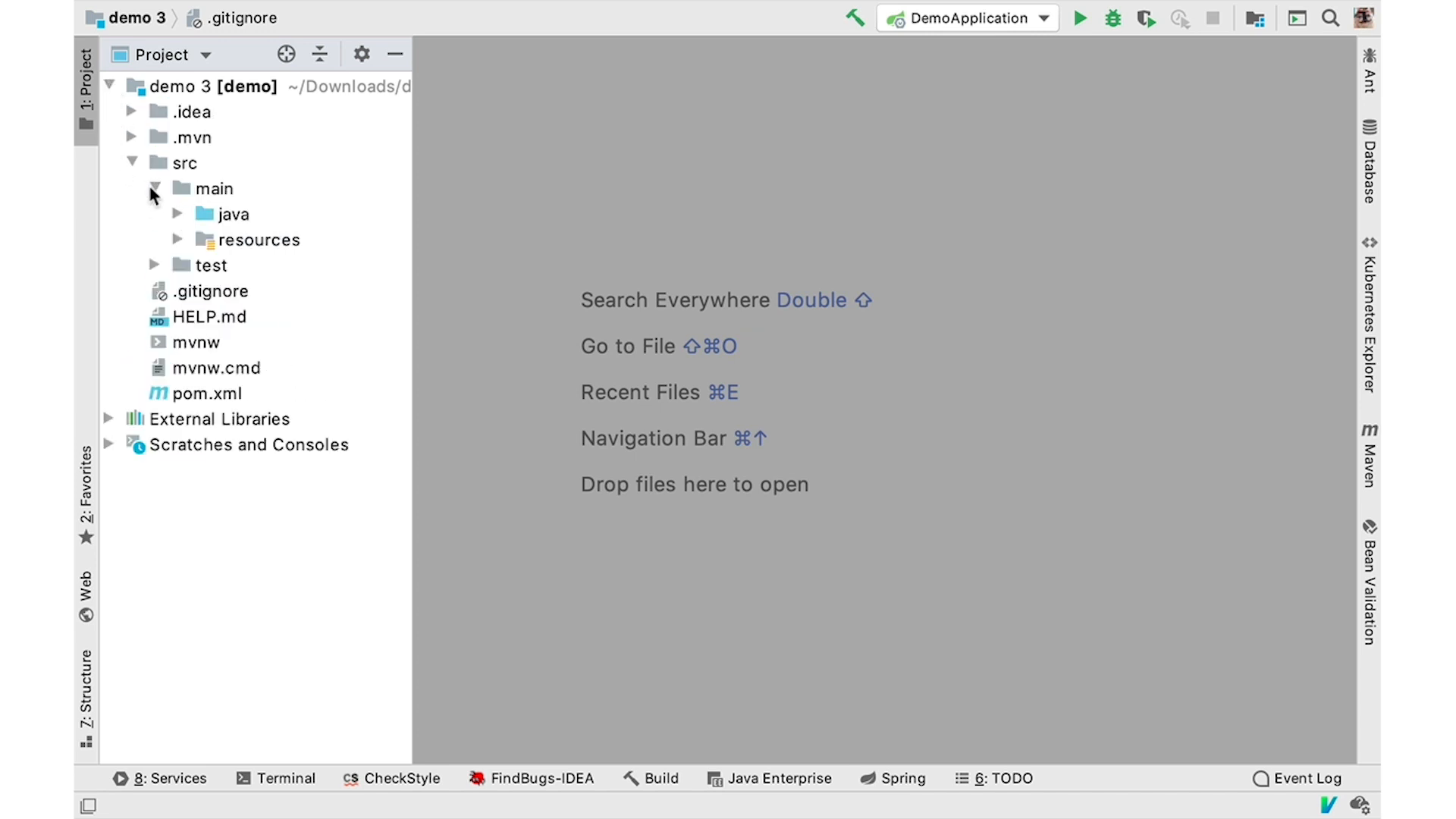
{"action": "left_click", "coordinate": [179, 214]}
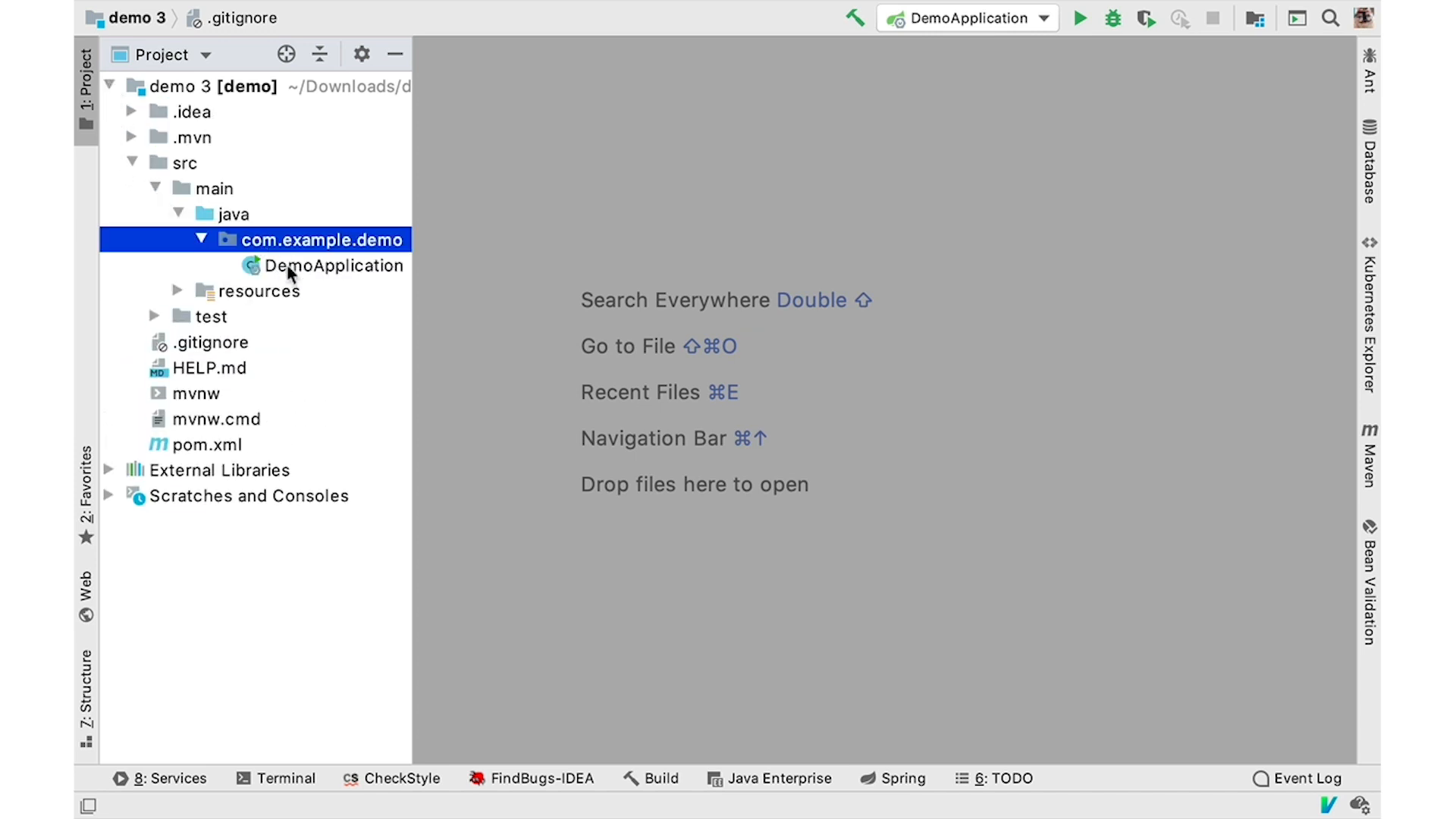
{"action": "double_click", "coordinate": [333, 265]}
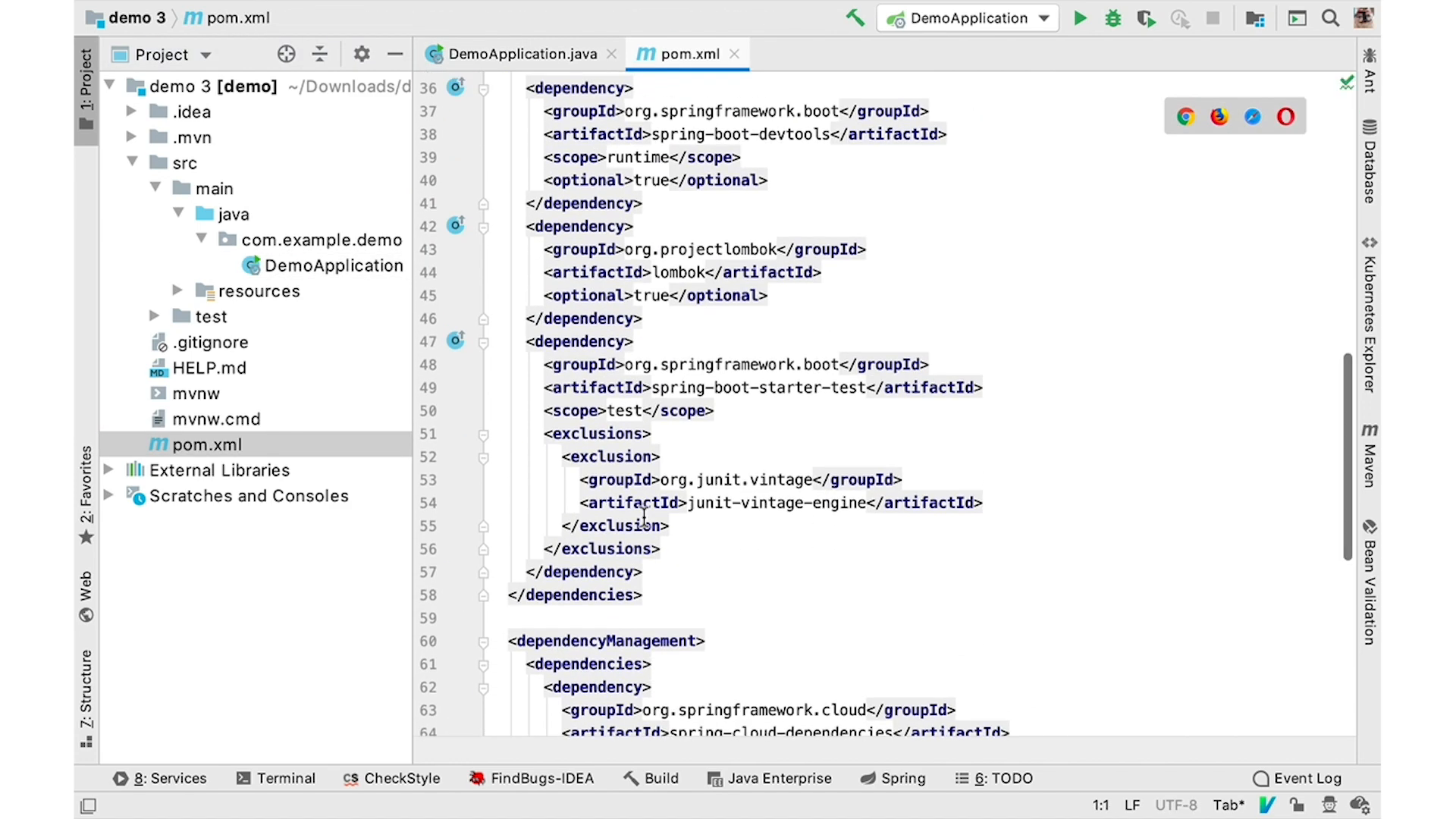
{"action": "type", "text": "spanner</artifactId>"}
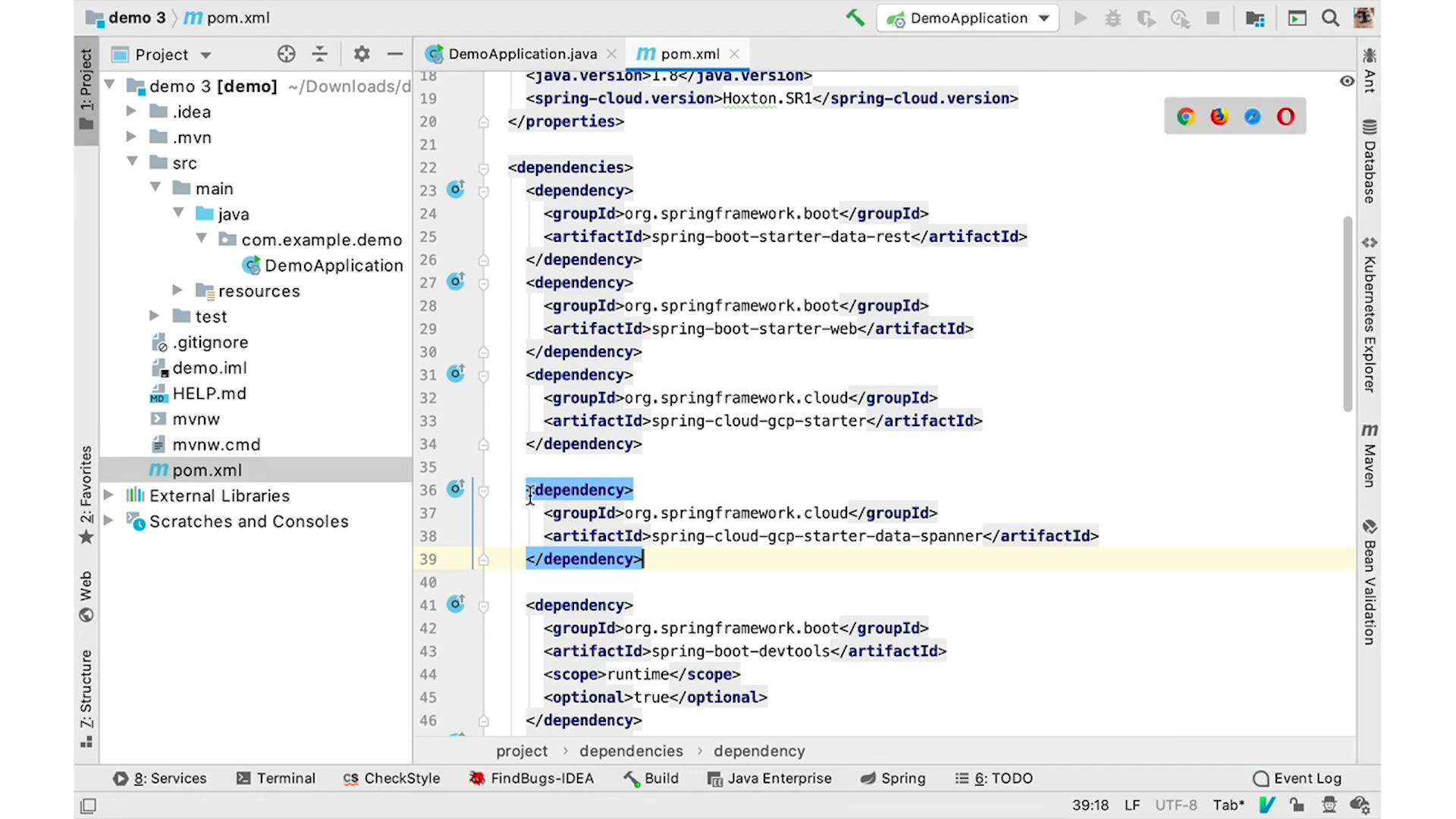
{"action": "left_click", "coordinate": [514, 53]}
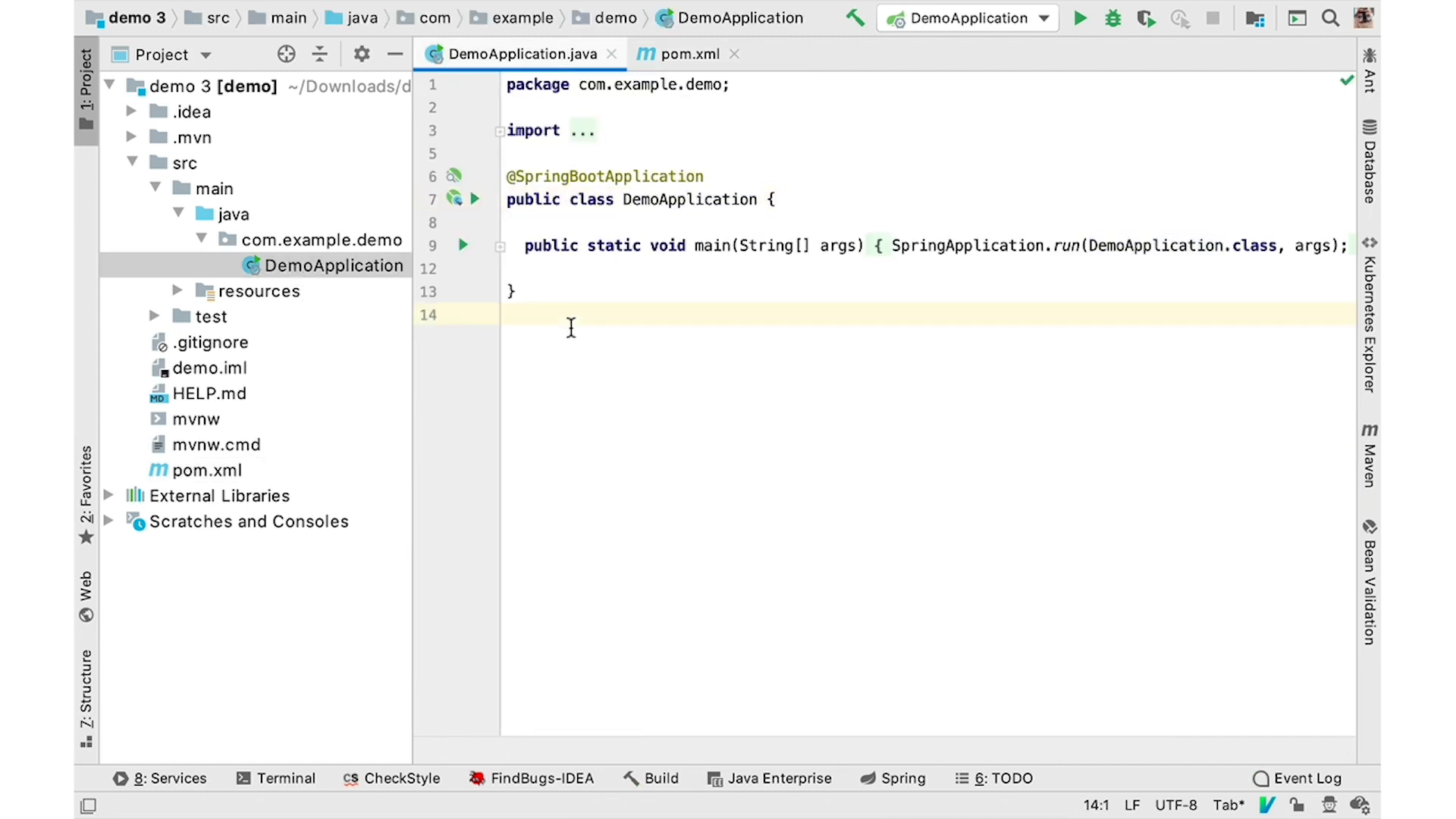
{"action": "type", "text": "private String id;"}
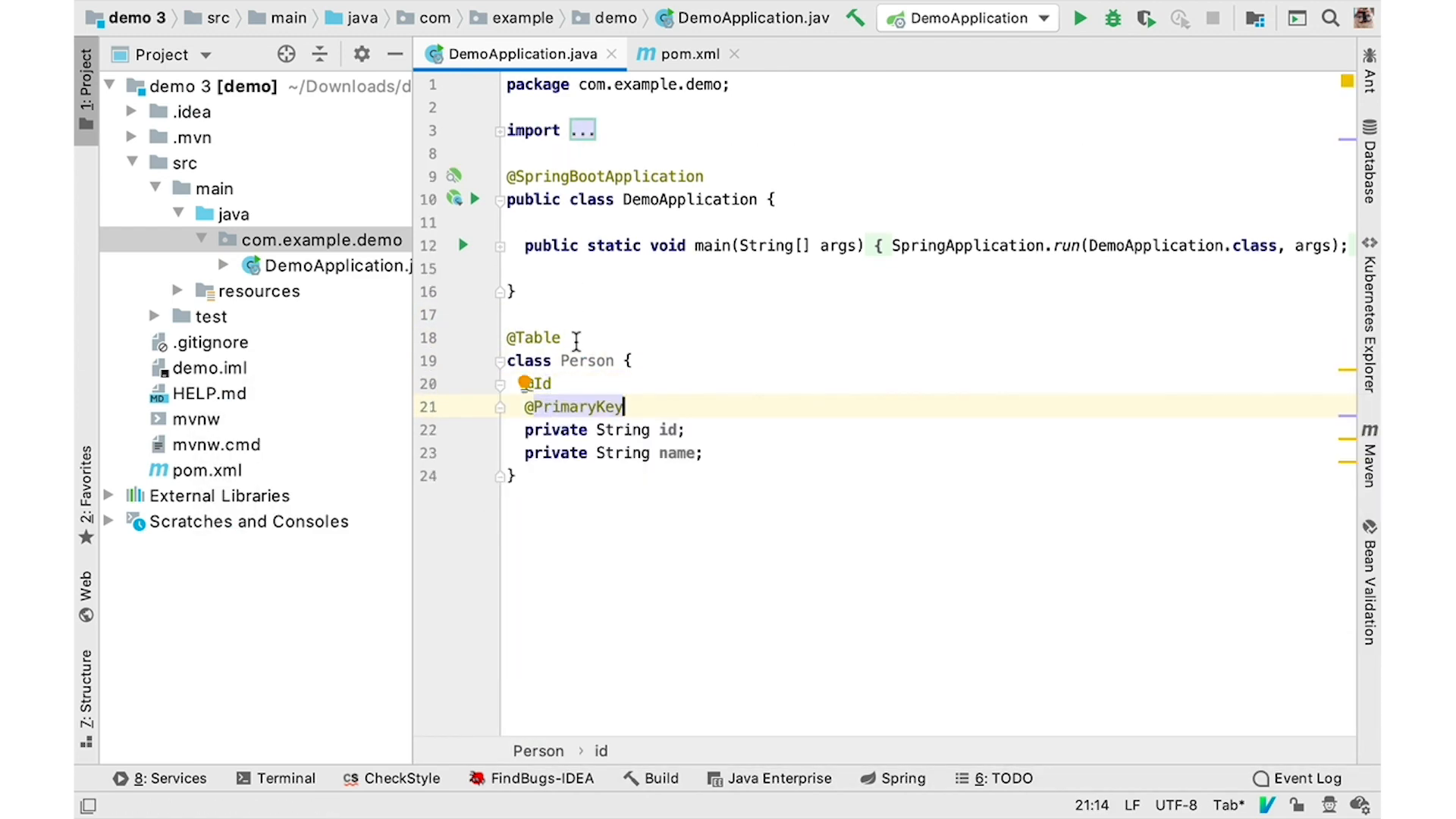
{"action": "type", "text": "@Data"}
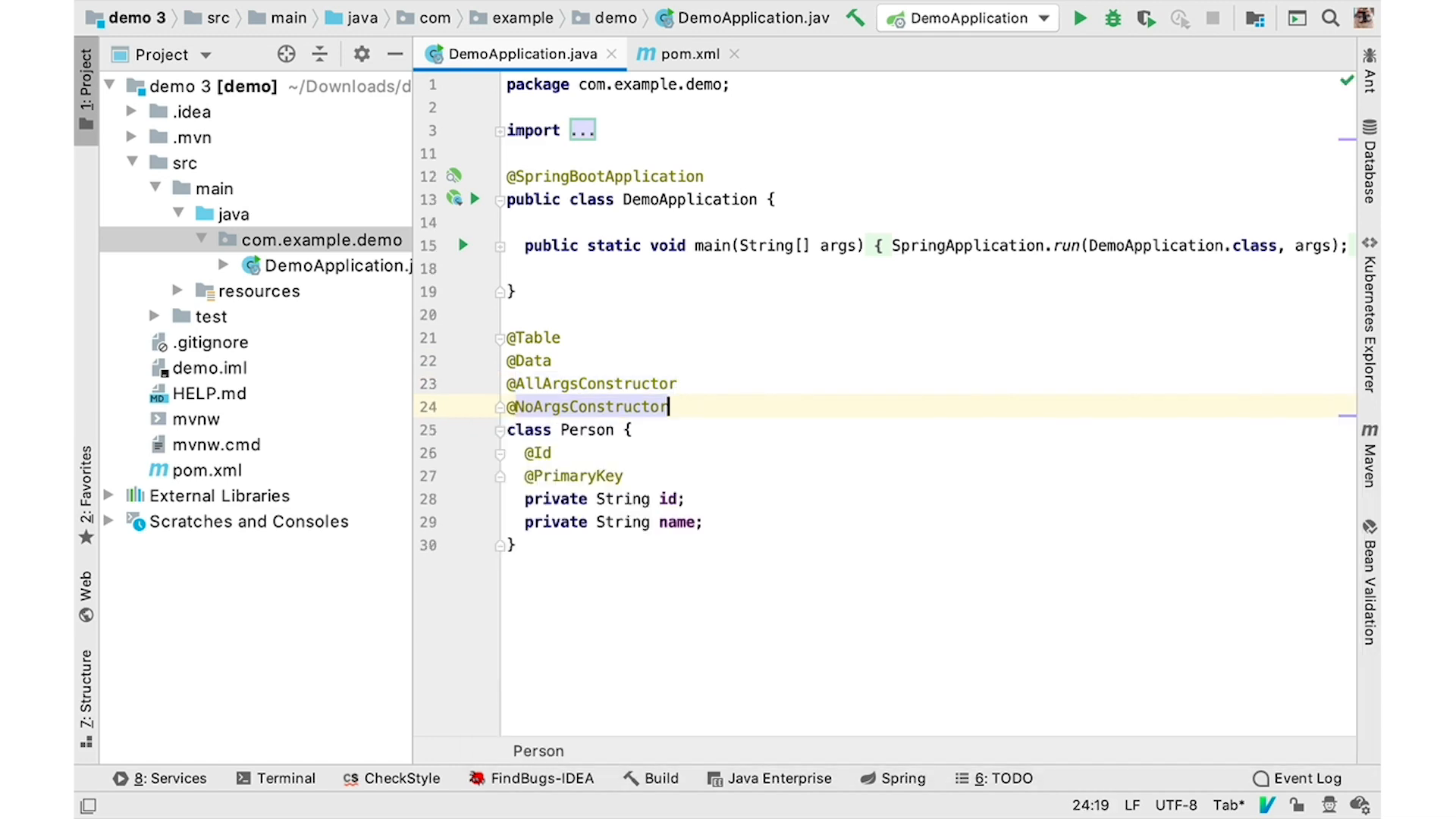
{"action": "key", "text": "enter"}
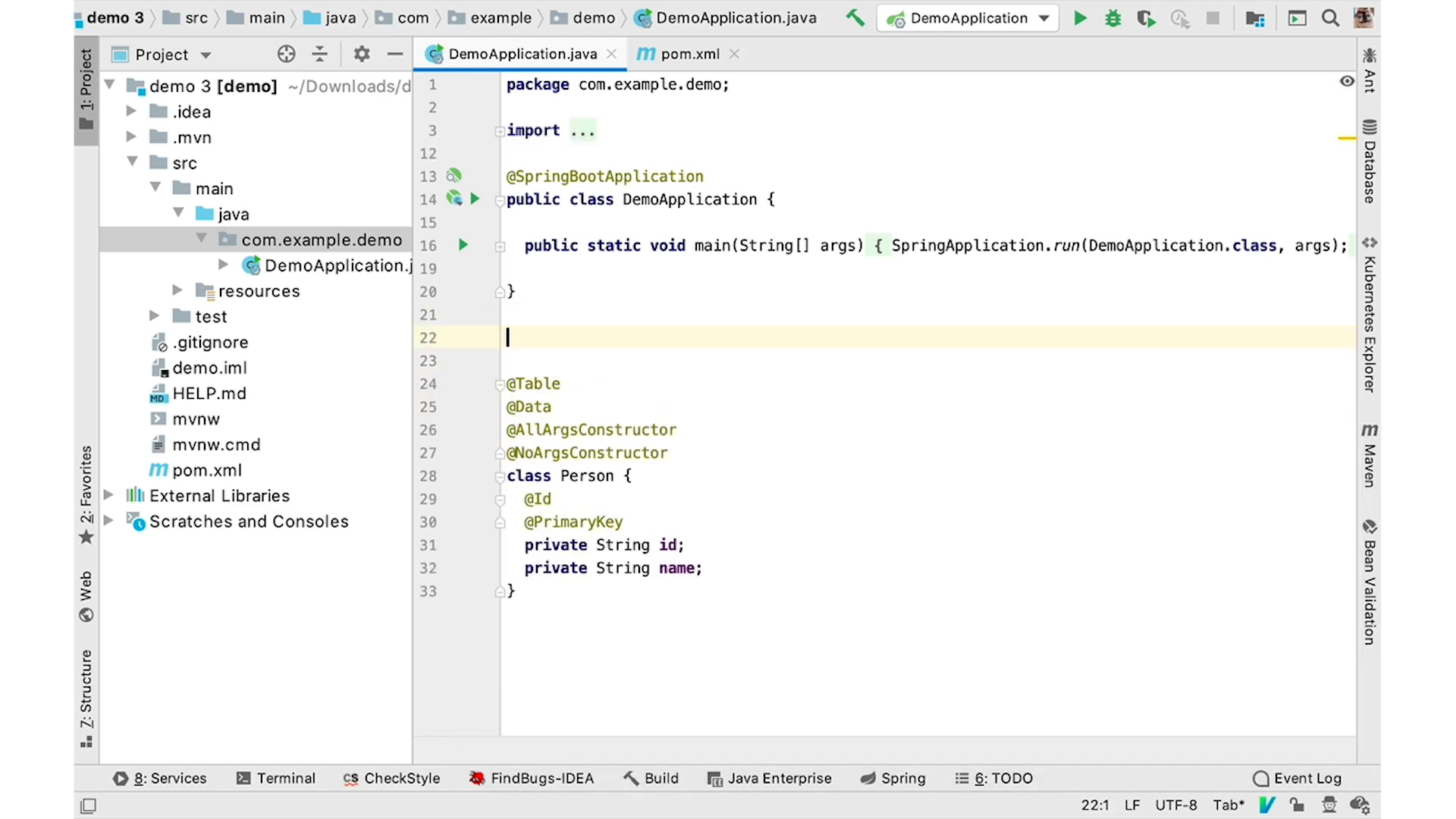
{"action": "type", "text": "interface PersonRepository extends"}
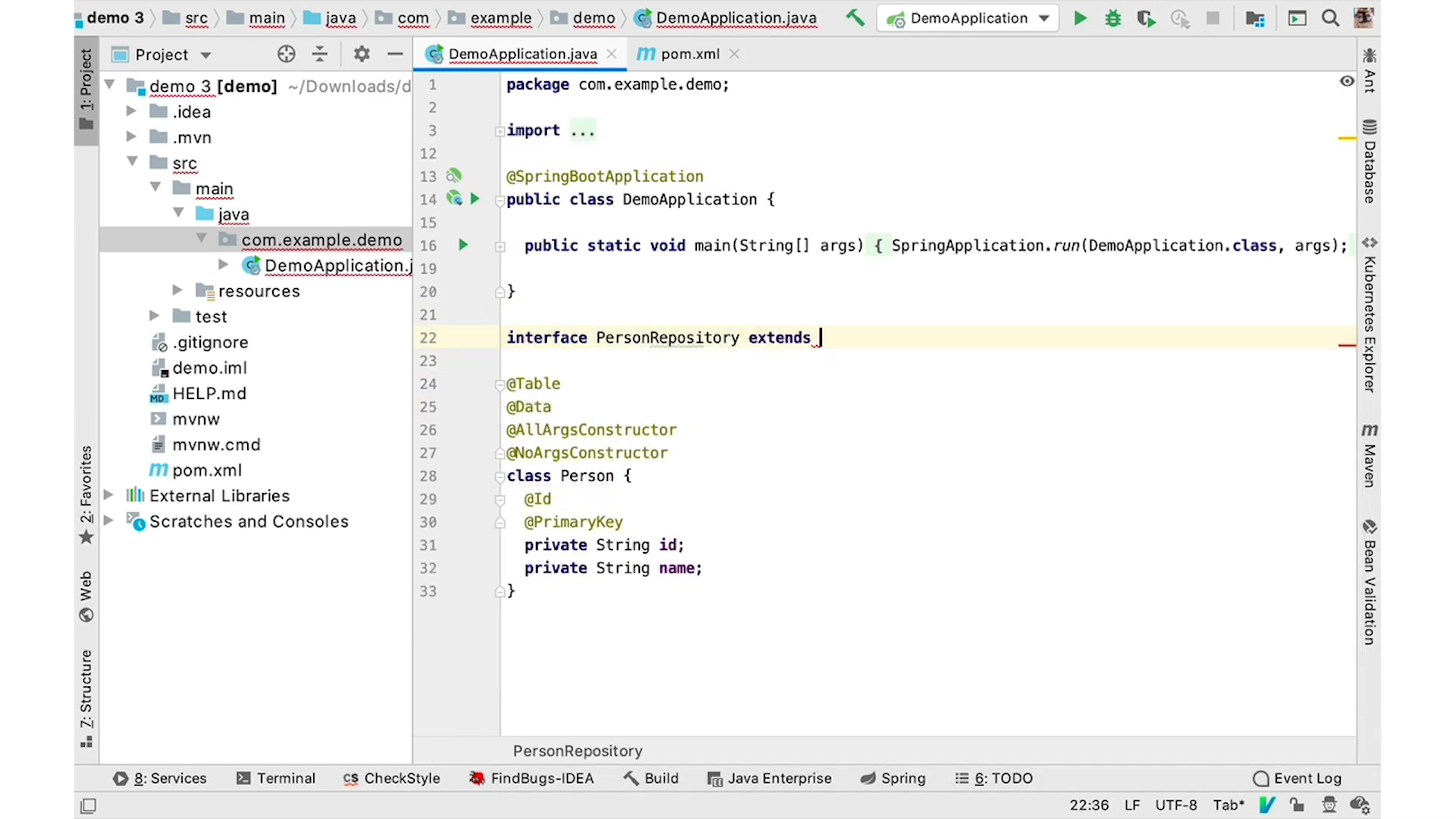
{"action": "type", "text": "SpannerRepository<Person, Key>"}
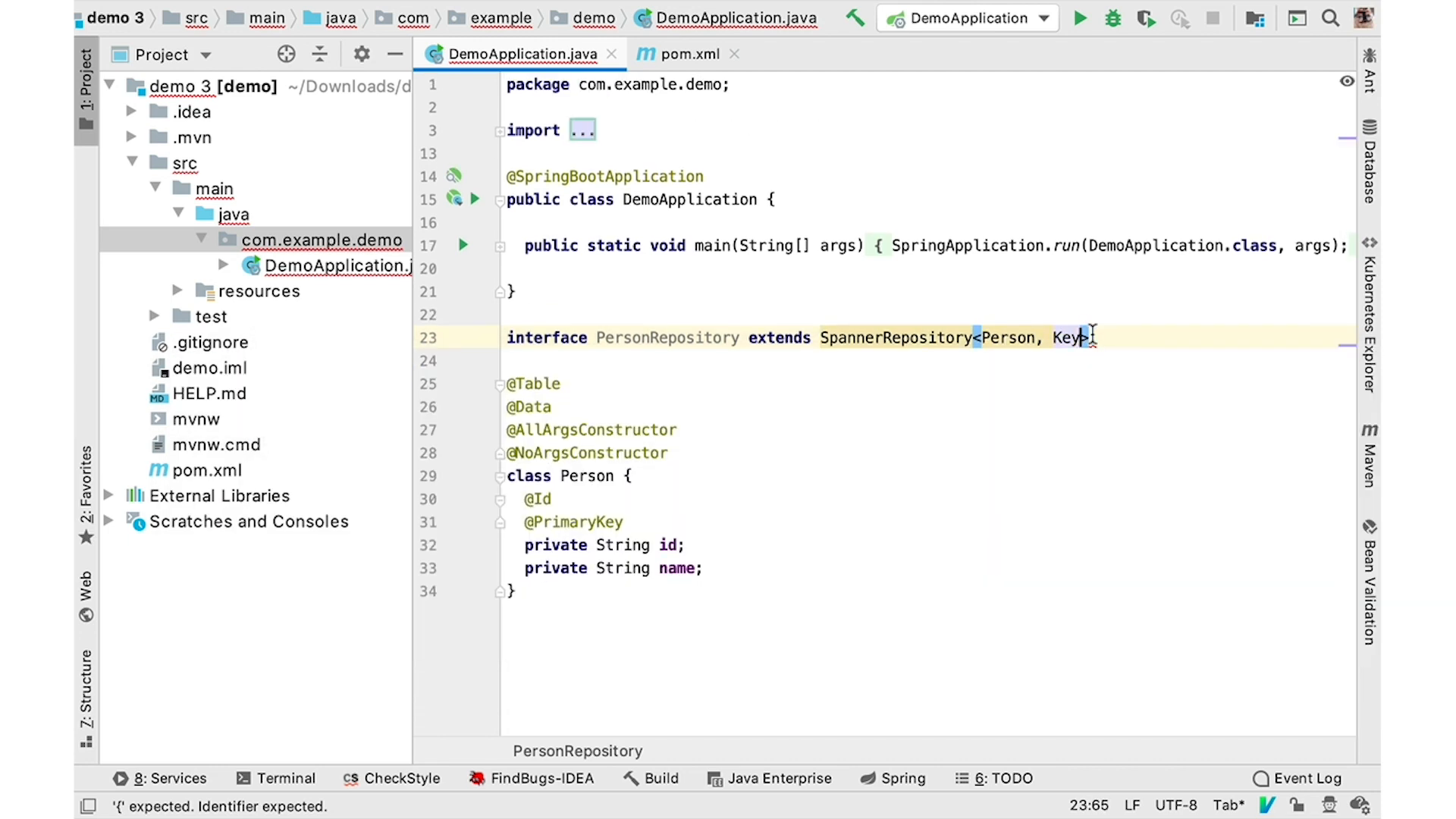
{"action": "type", "text": "@Repository"}
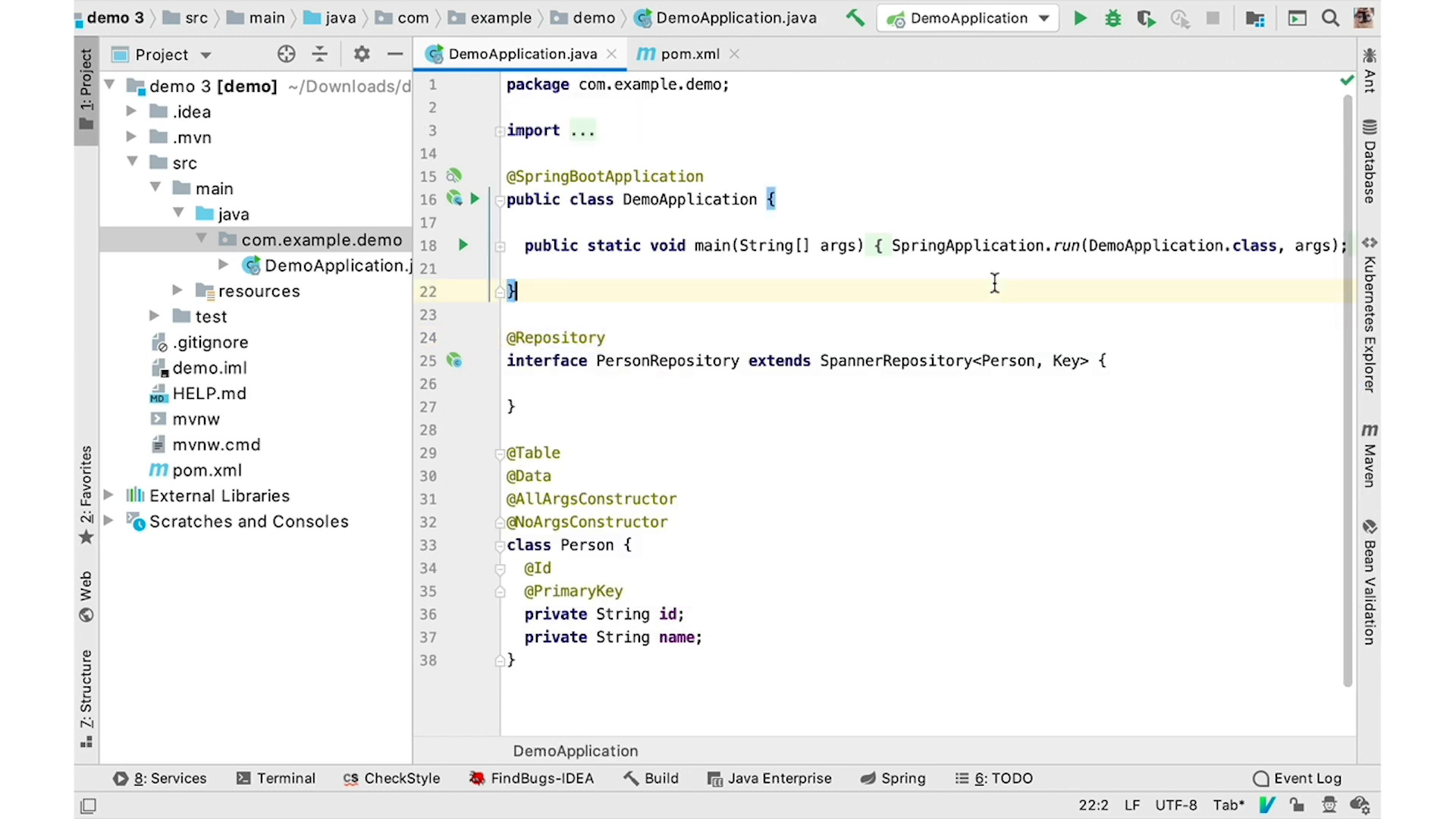
Step: Configure Spanner instance-id sample and database demo in application.properties
{"action": "type", "text": "spann"}
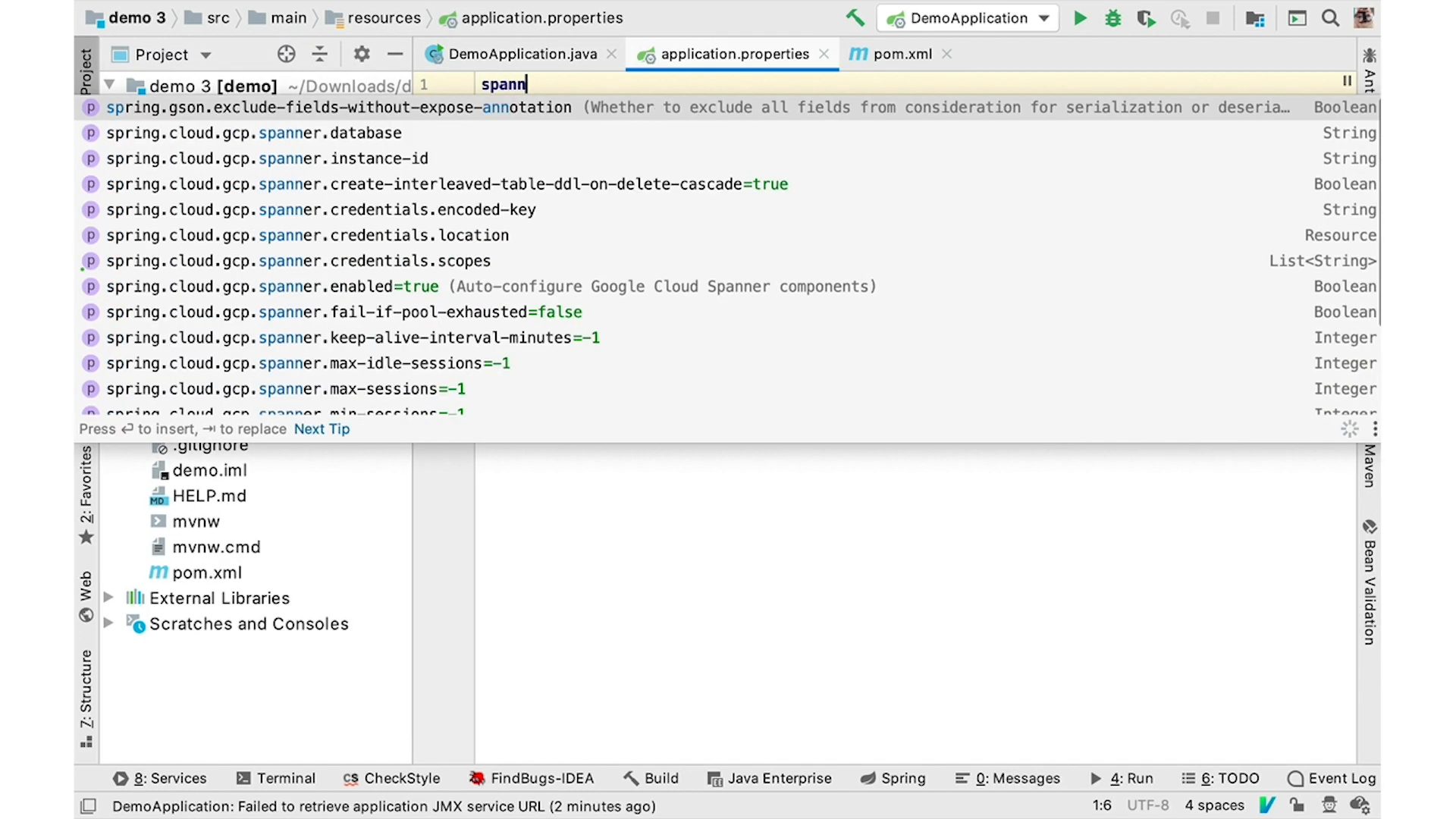
{"action": "type", "text": "er.instance-id=sample"}
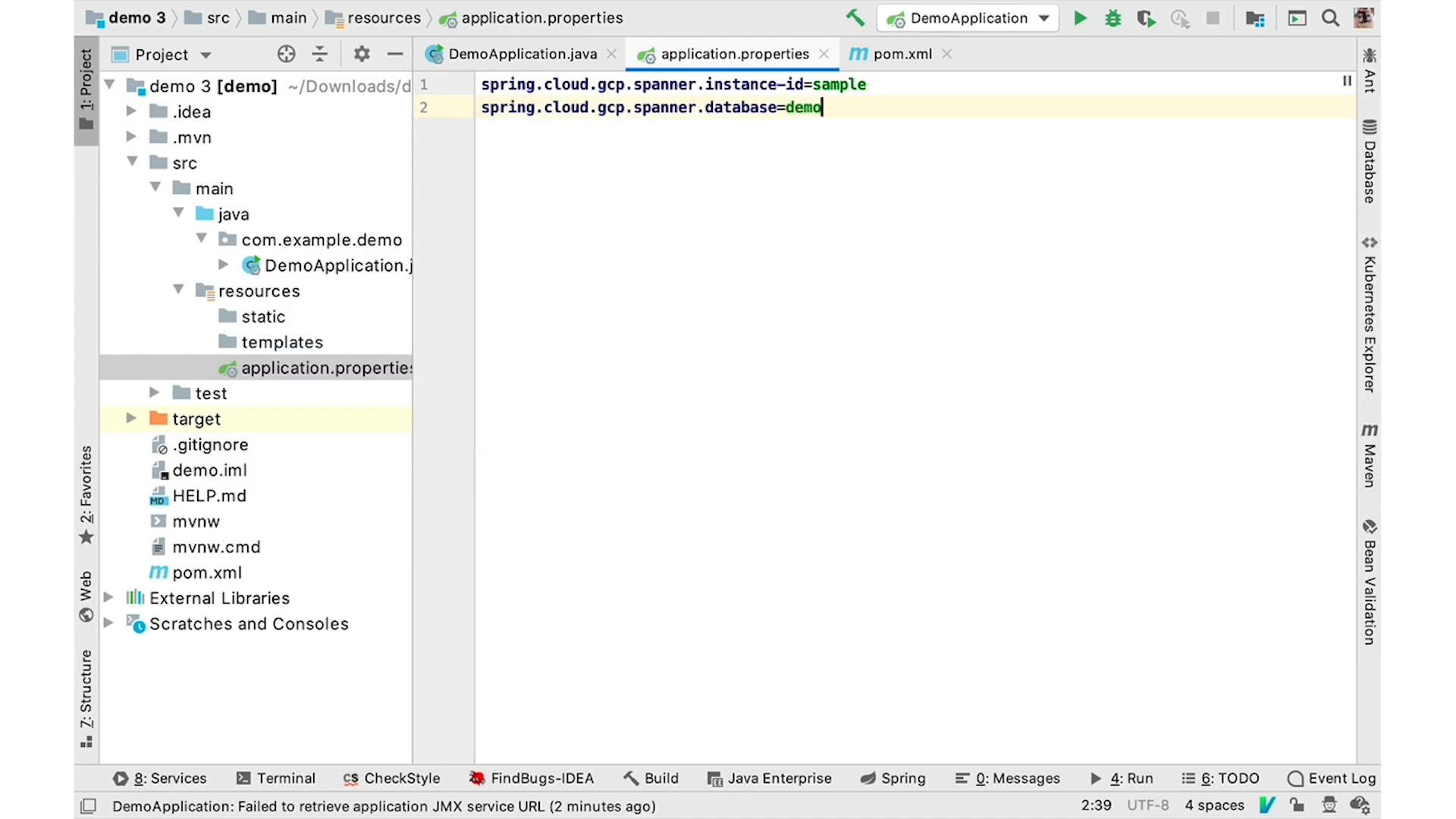
{"action": "left_click", "coordinate": [518, 53]}
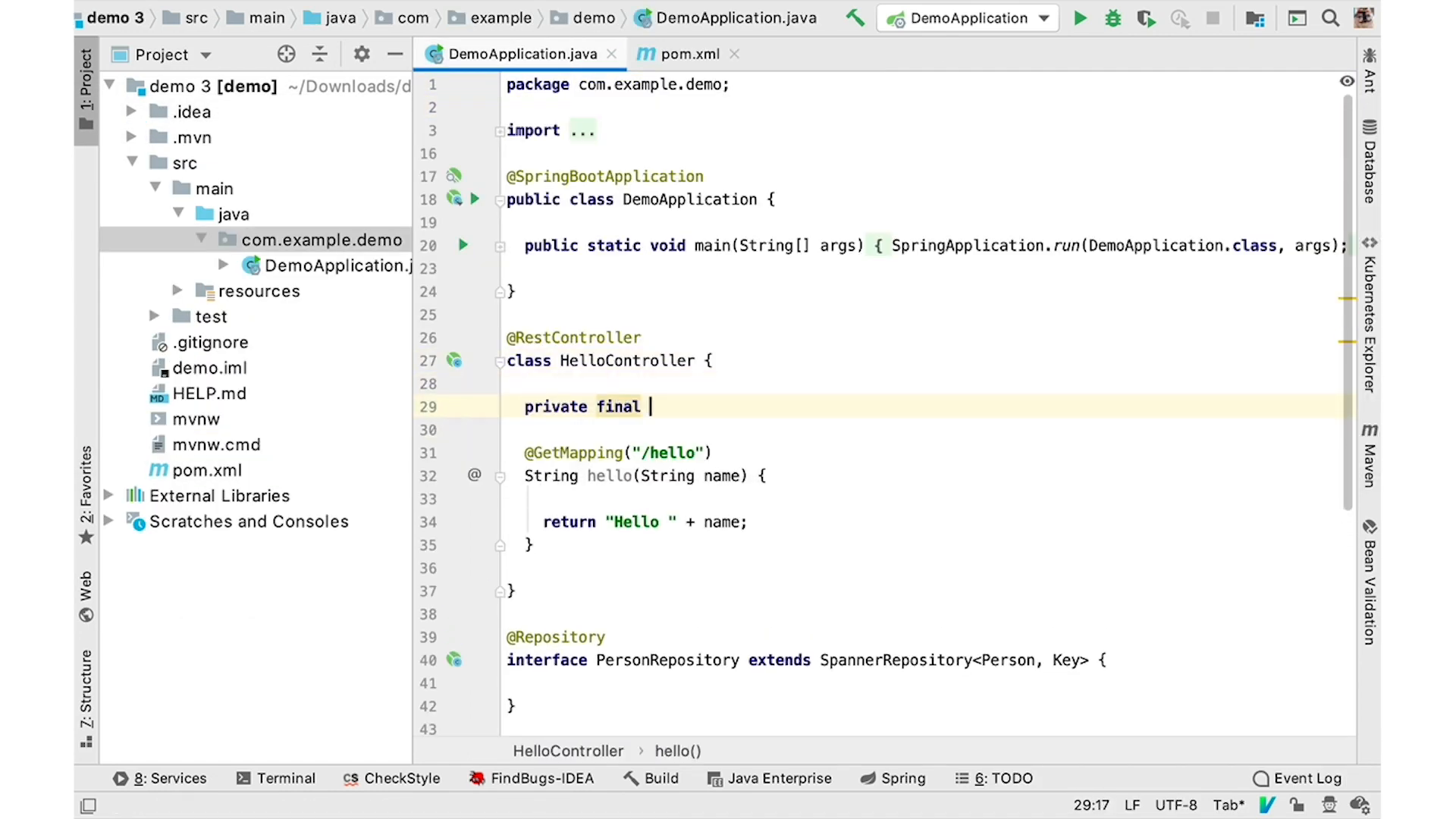
Step: Inject a final PersonRepository into HelloController and have hello() create and save a Person with a UUID id
{"action": "type", "text": "PersonRepository personRepository;"}
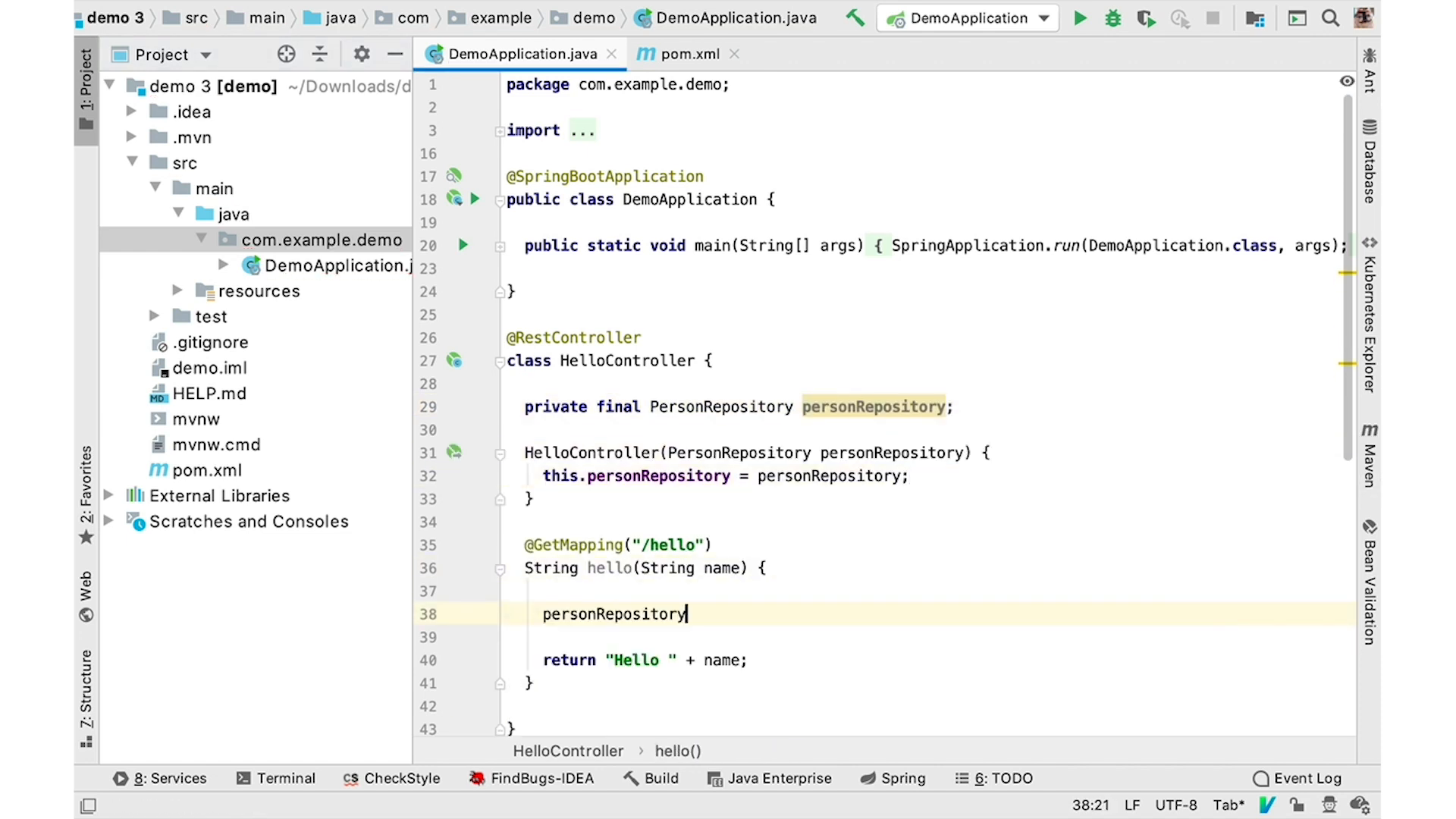
{"action": "type", "text": "."}
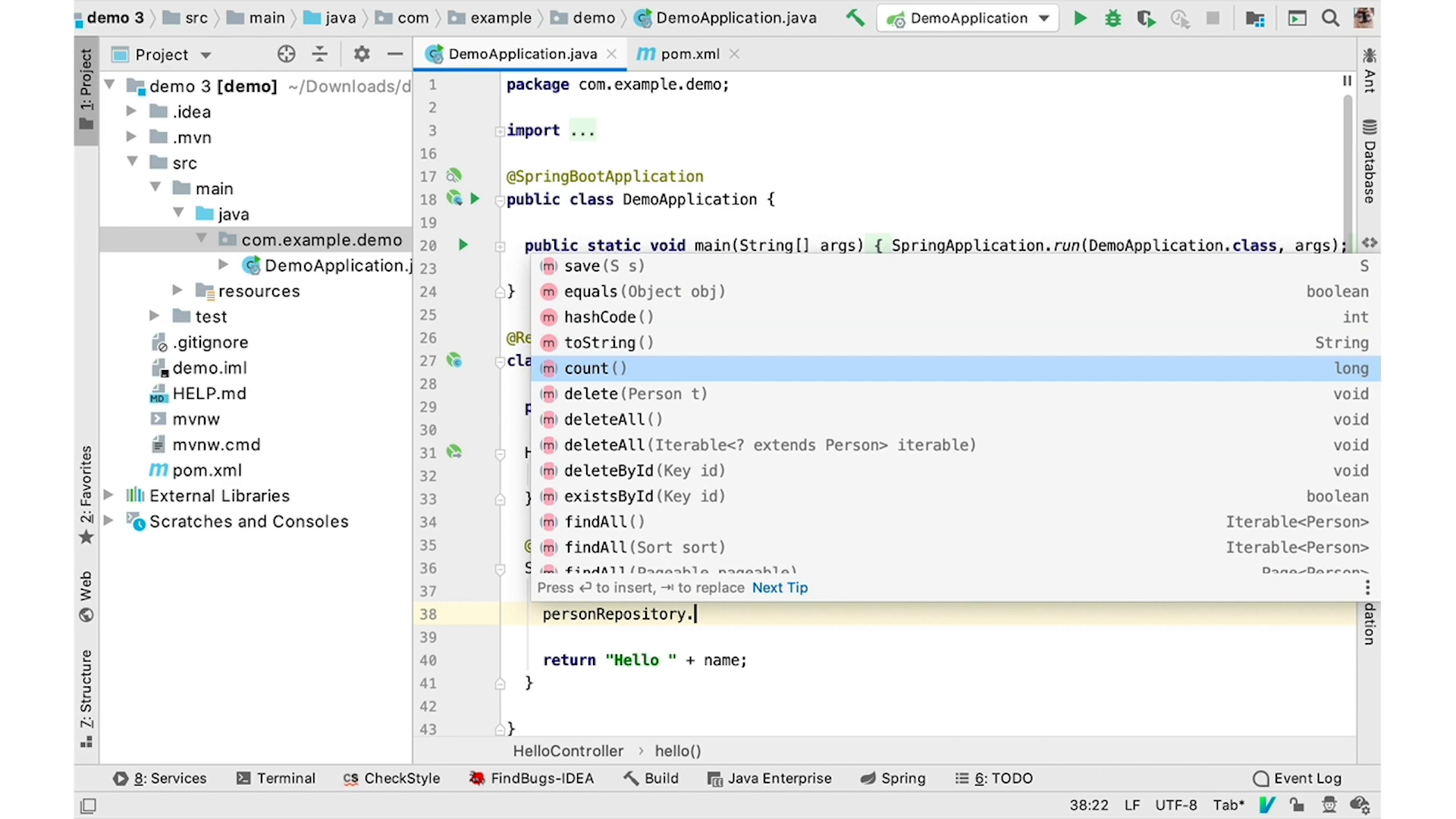
{"action": "scroll", "scroll_direction": "down", "scroll_amount": 3}
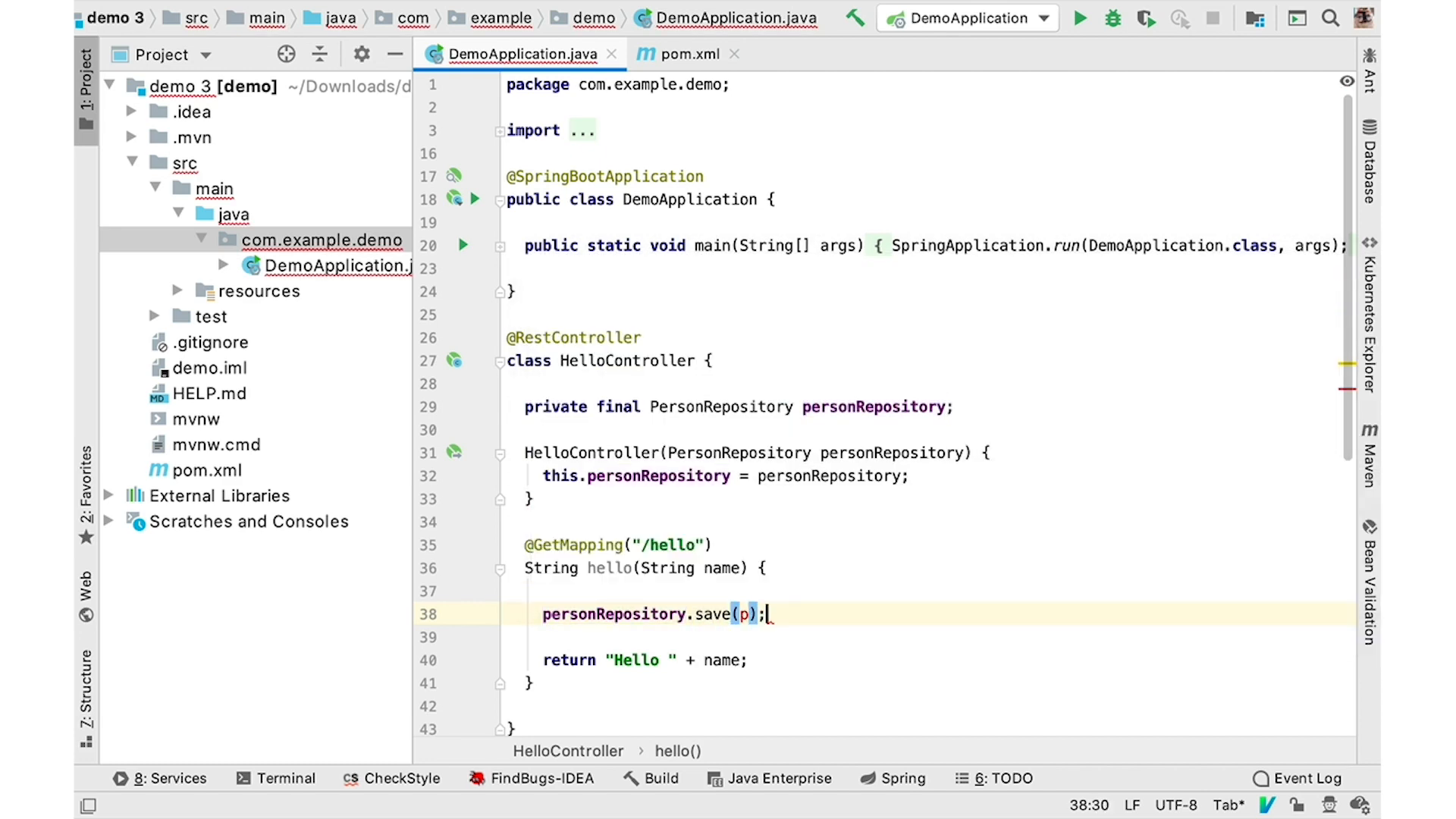
{"action": "type", "text": "Person p = new Person()"}
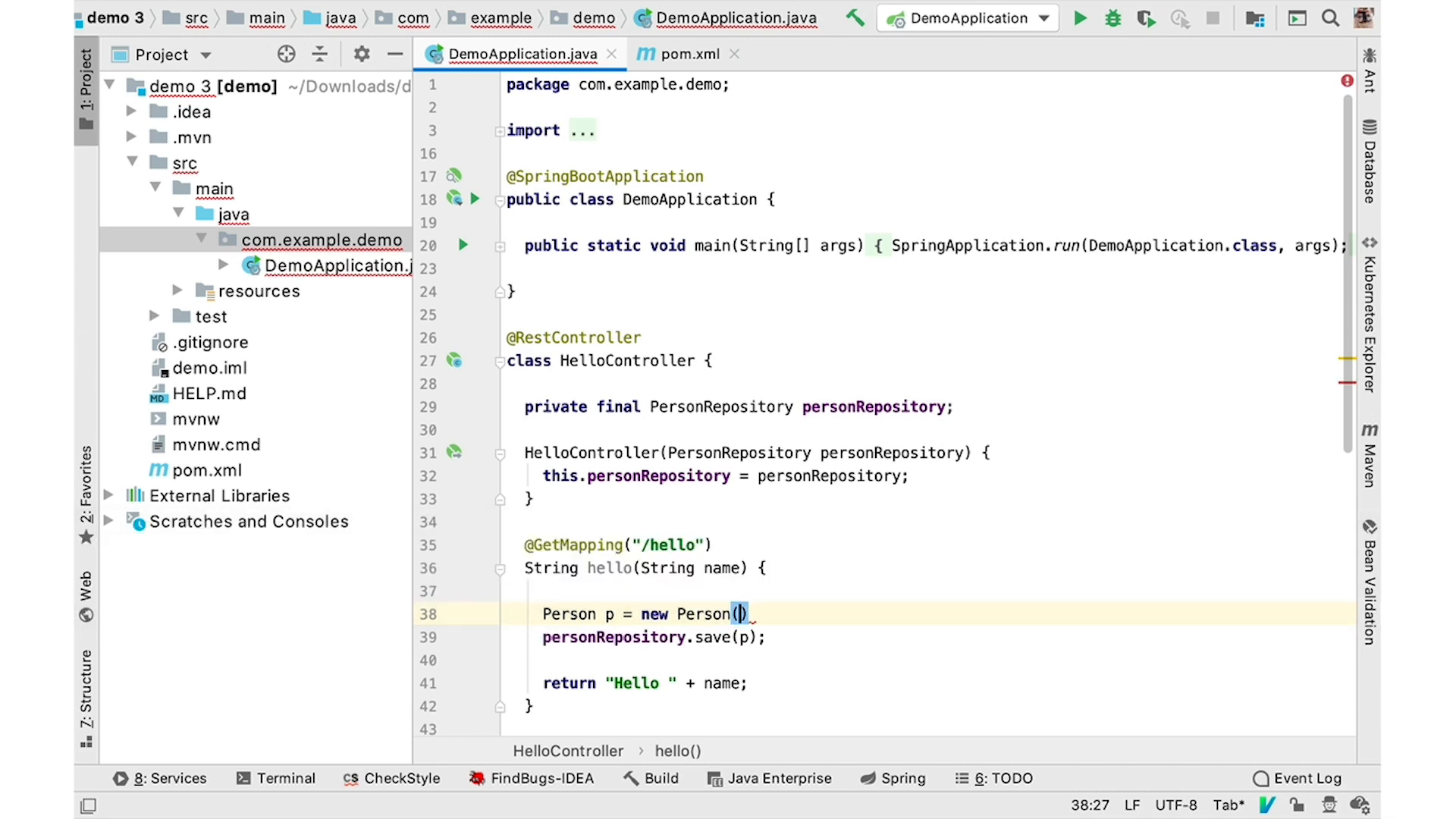
{"action": "type", "text": "UUID."}
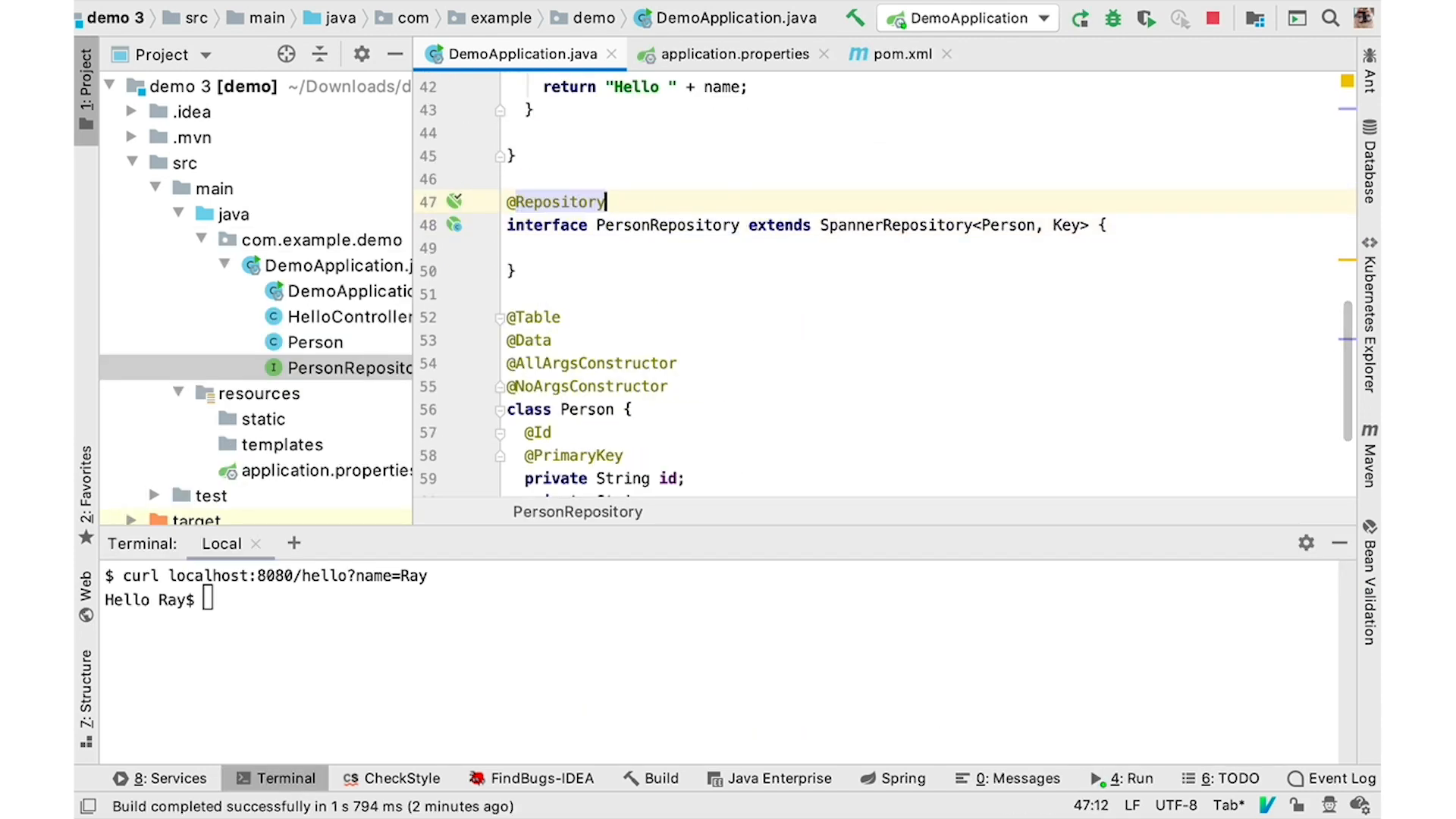
{"action": "type", "text": "RestResource"}
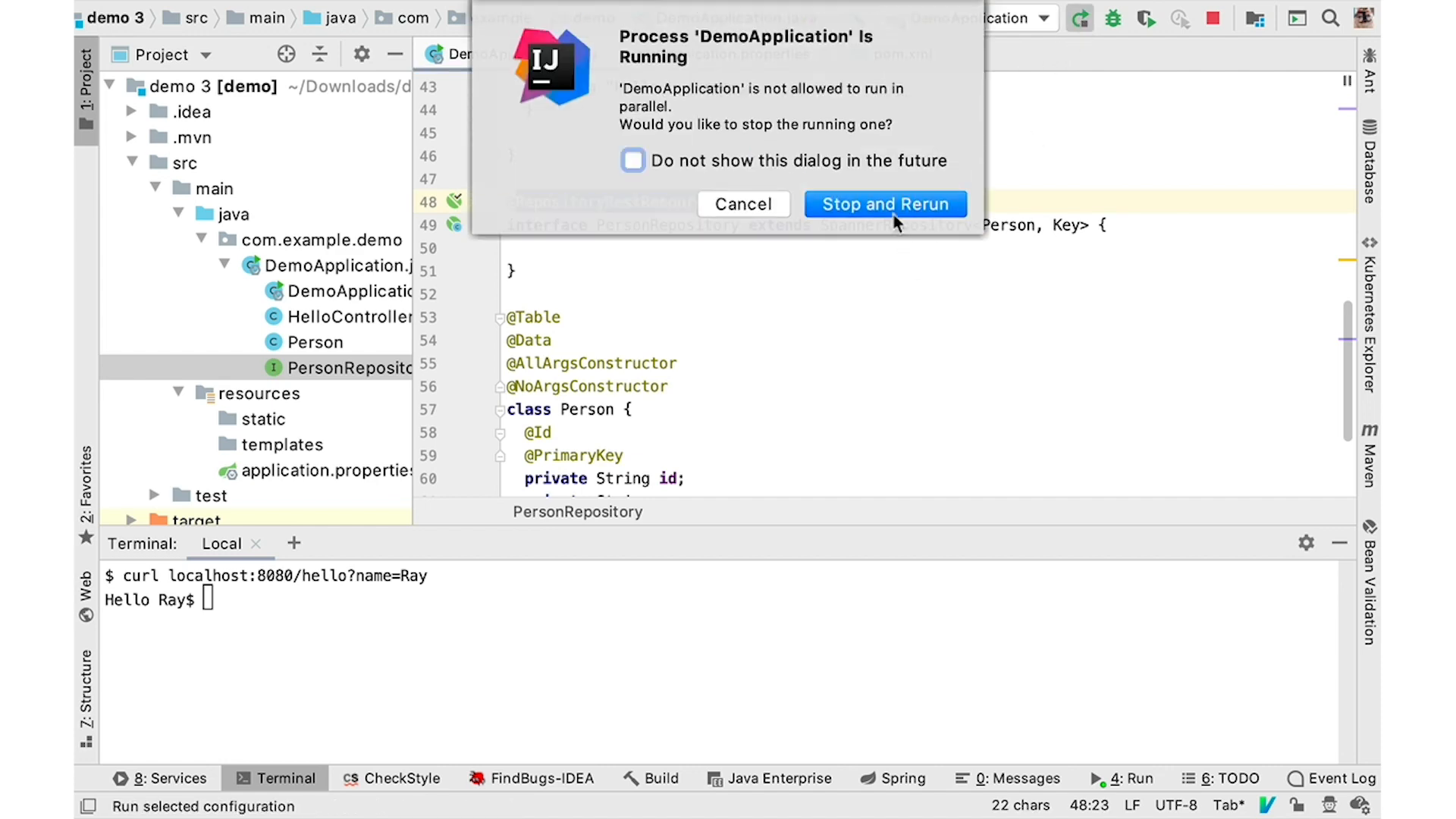
{"action": "left_click", "coordinate": [884, 205]}
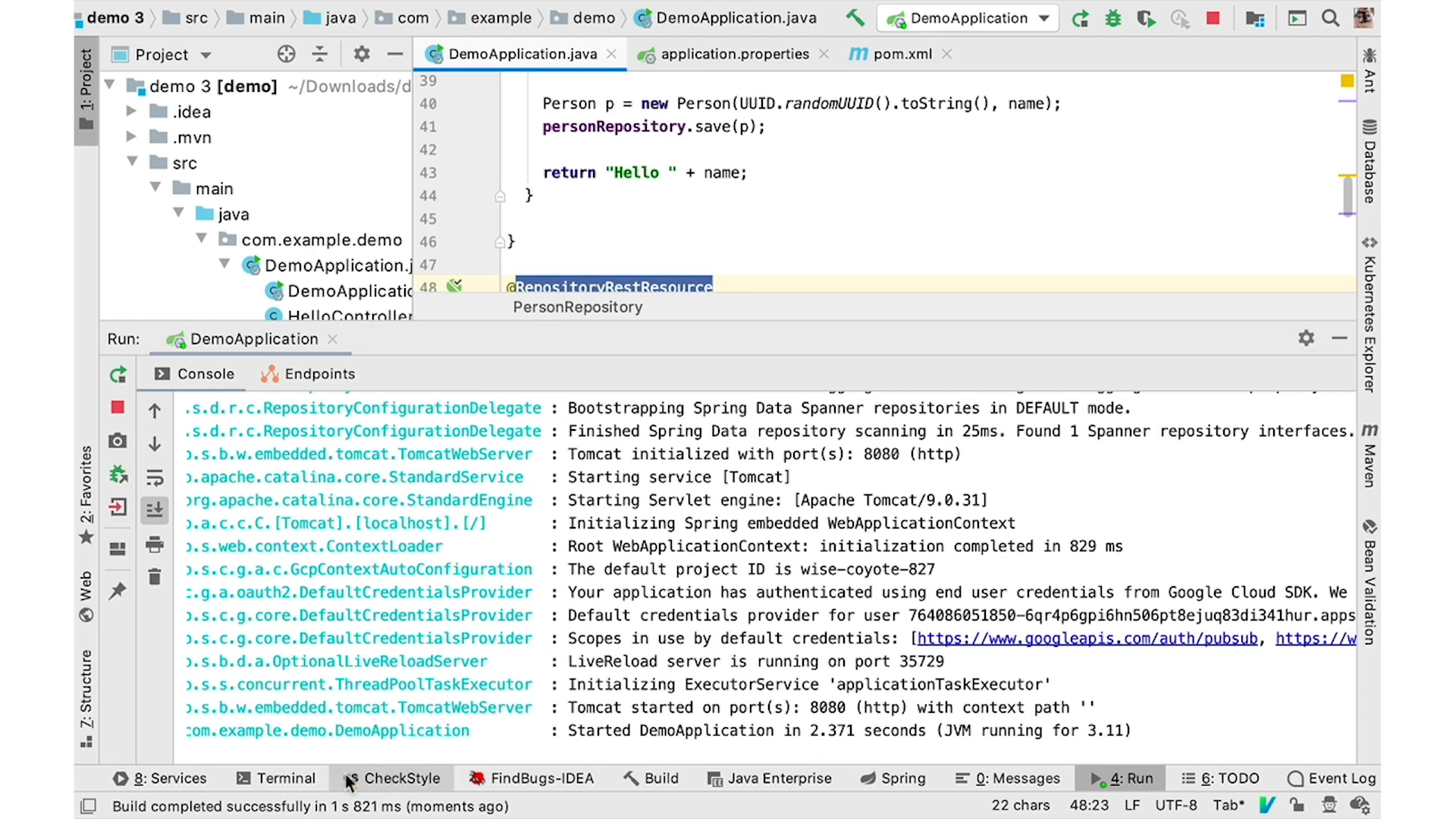
{"action": "left_click", "coordinate": [286, 778]}
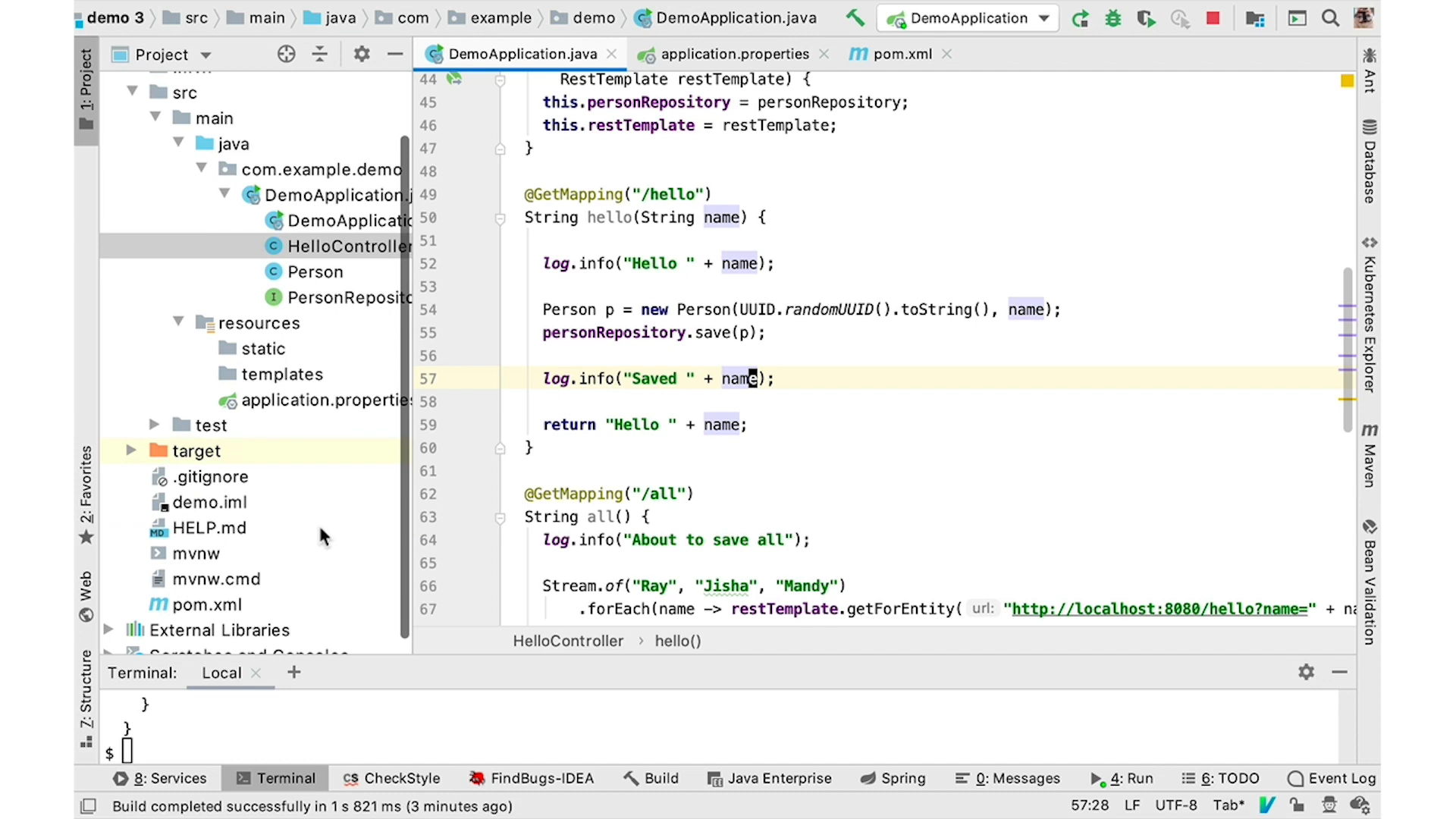
Step: Add the spring-cloud-gcp-starter-trace dependency block to pom.xml
{"action": "left_click", "coordinate": [899, 53]}
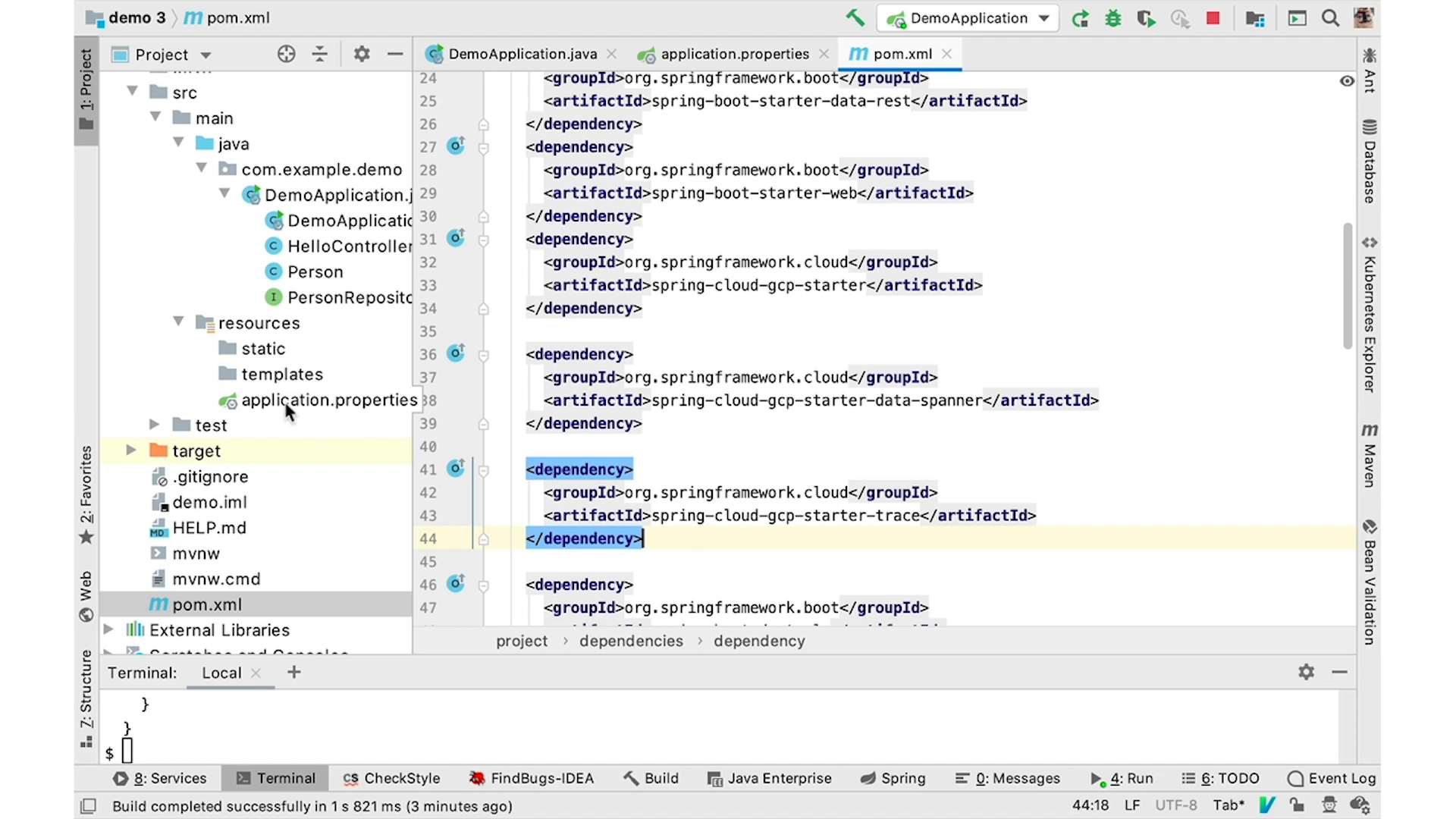
Step: Add spring.sleuth.sampler.probability=1.0 to application.properties and go back to pom.xml
{"action": "left_click", "coordinate": [731, 53]}
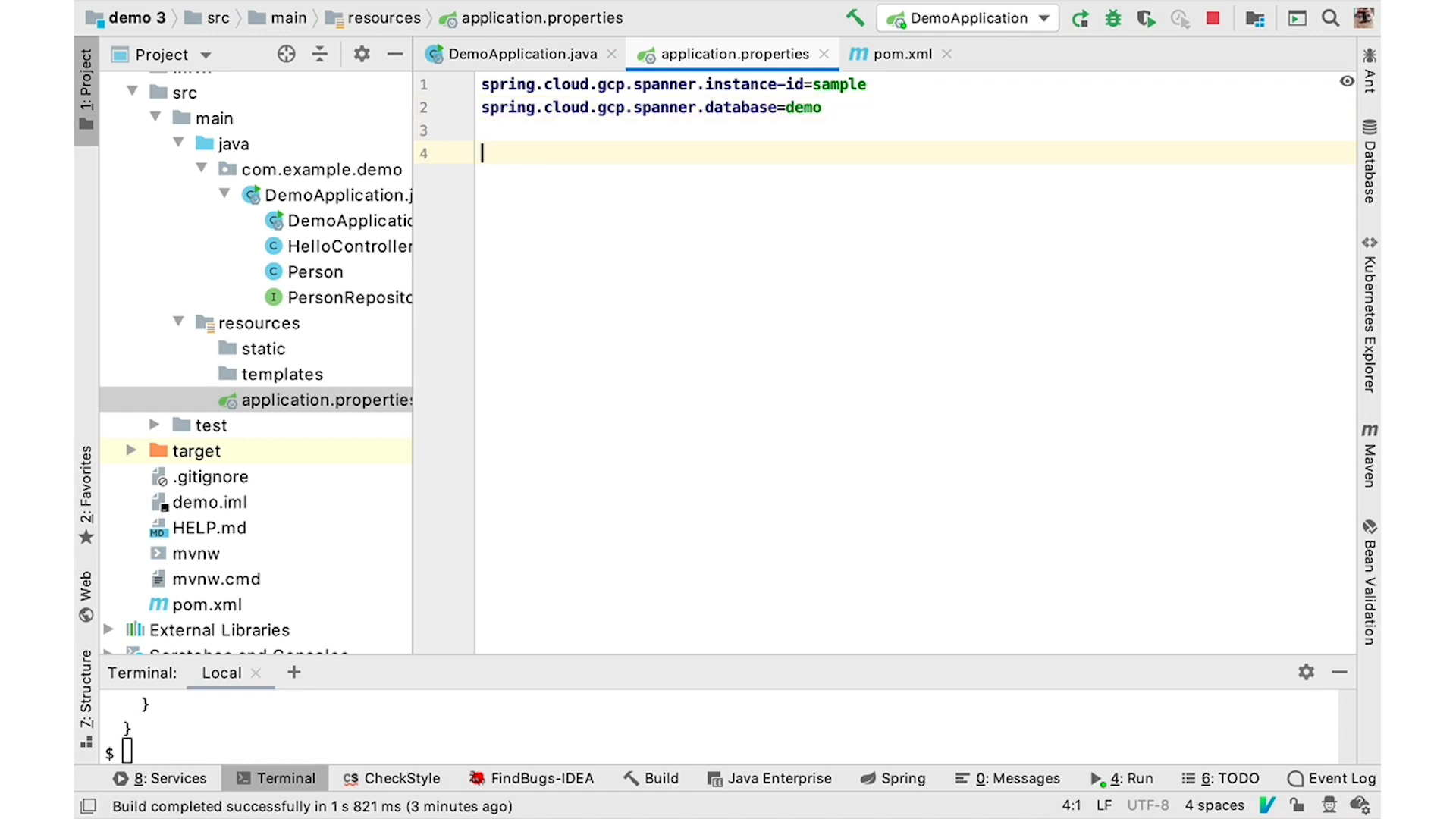
{"action": "type", "text": "probability=1.0"}
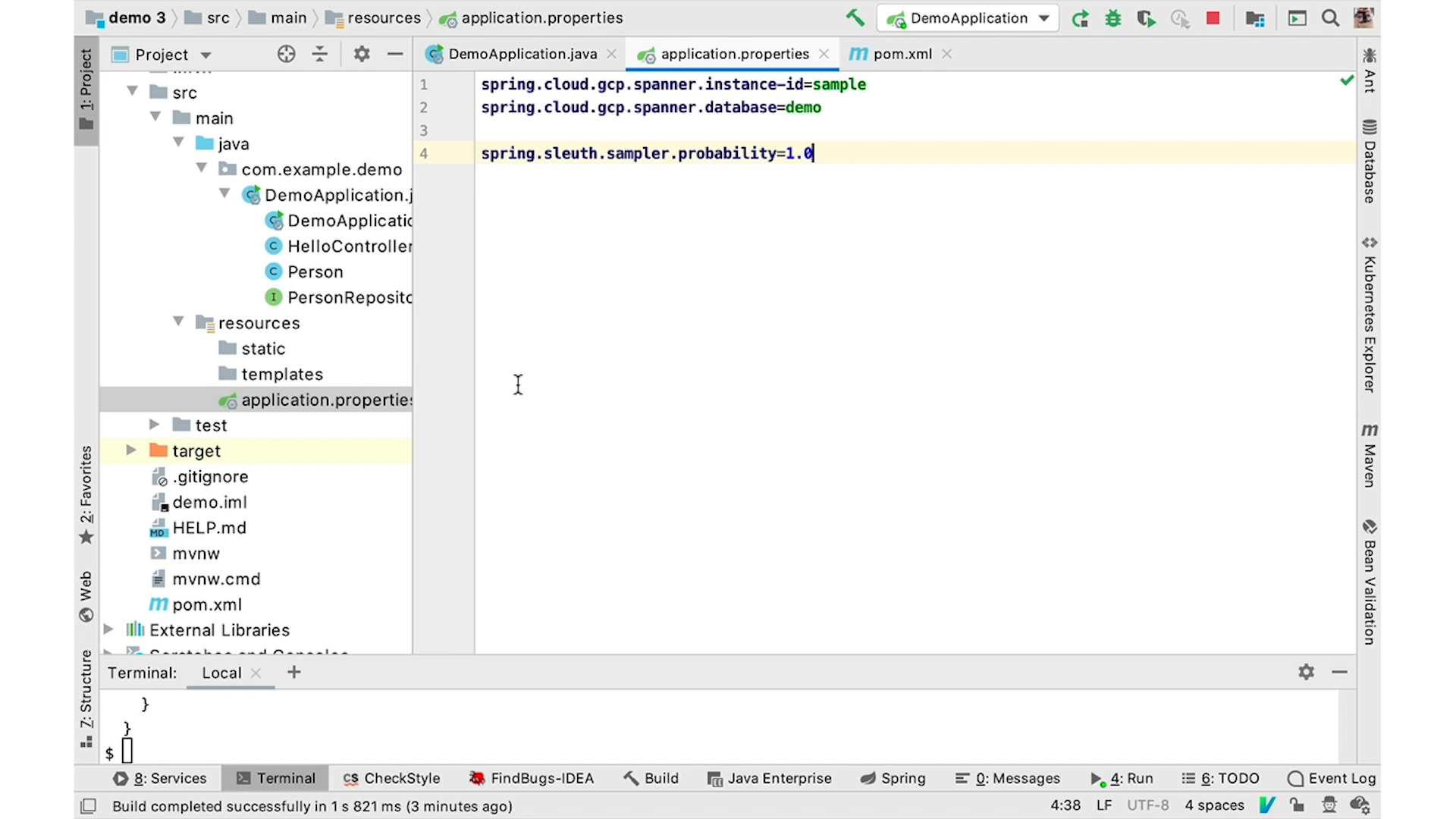
{"action": "left_click", "coordinate": [898, 53]}
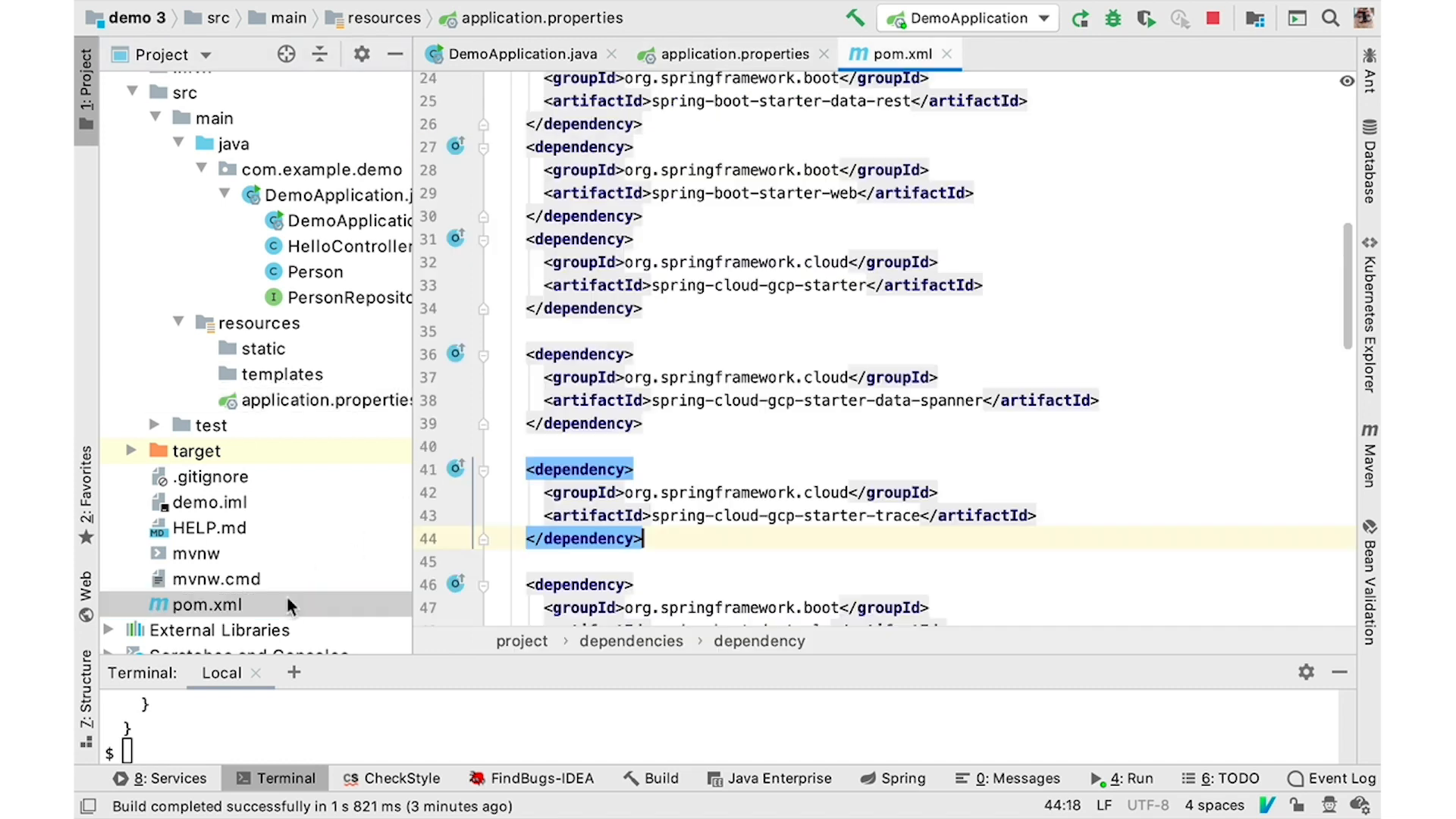
Step: Add spring-cloud-gcp-starter-logging and create logback-spring.xml sending root INFO logs to CONSOLE and STACKDRIVER
{"action": "type", "text": "logging</artifactId>"}
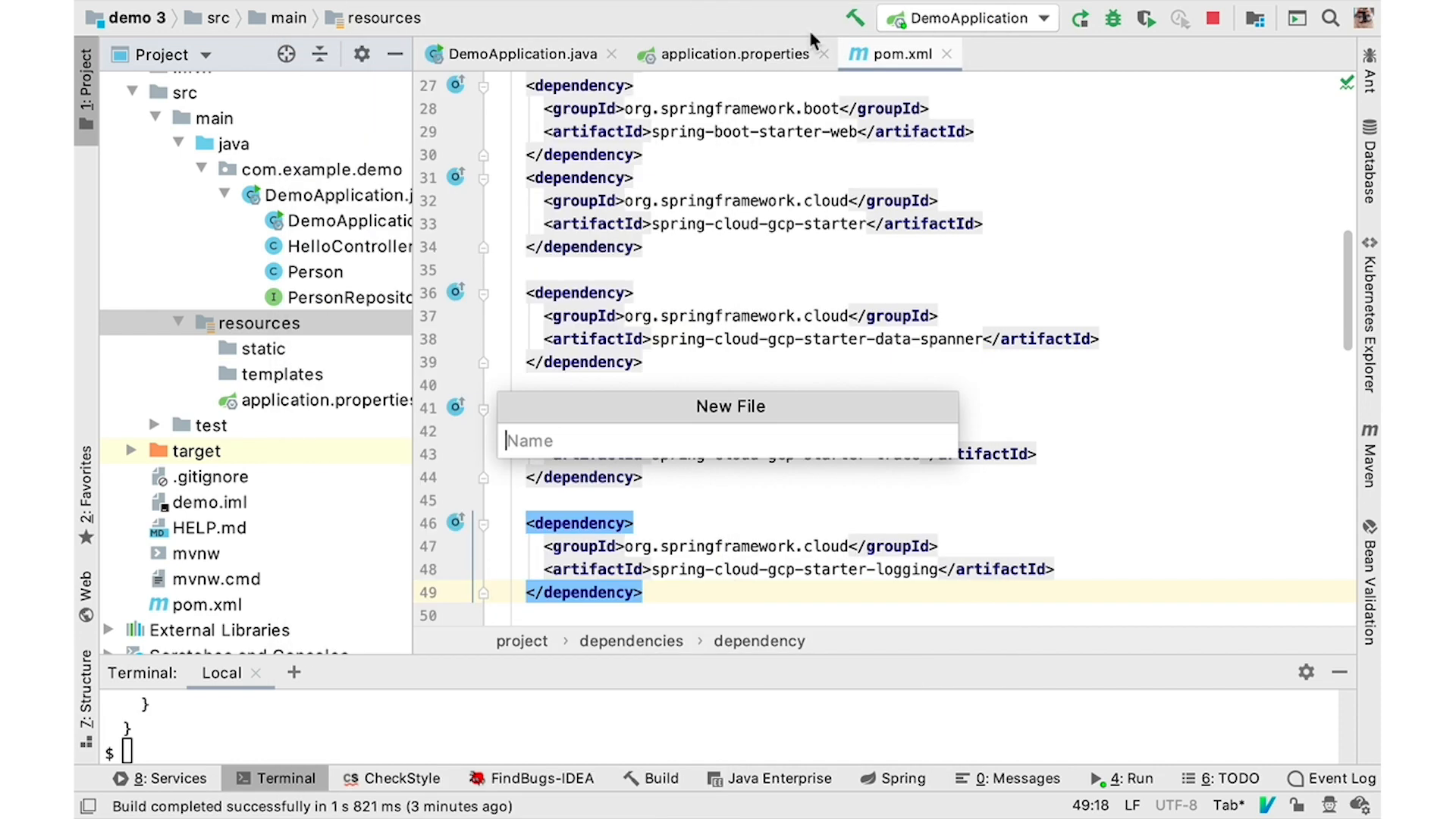
{"action": "type", "text": "logback-s"}
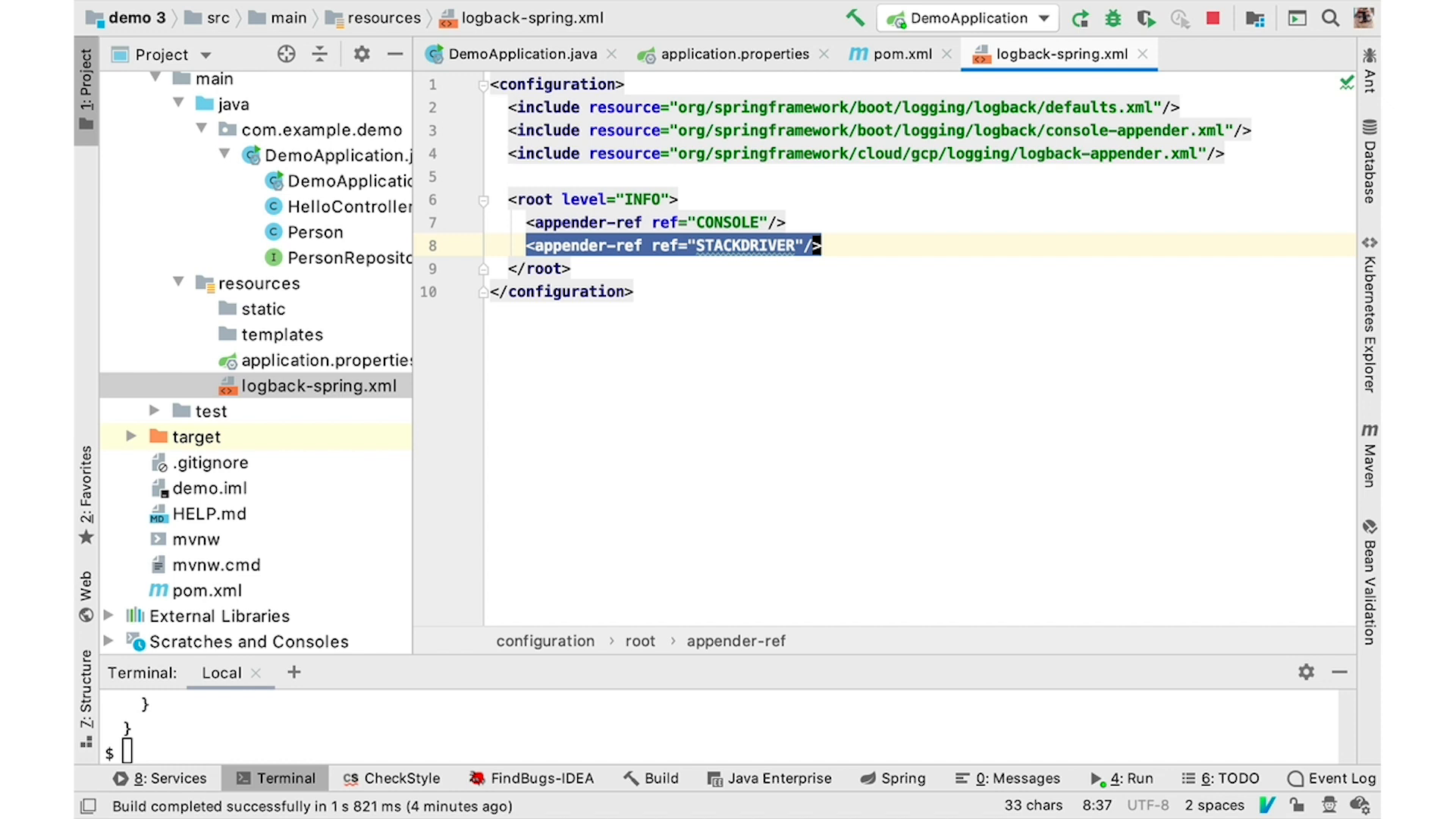
Step: Rerun DemoApplication, check its startup log, and curl localhost:8080/ from the terminal
{"action": "left_click", "coordinate": [1078, 19]}
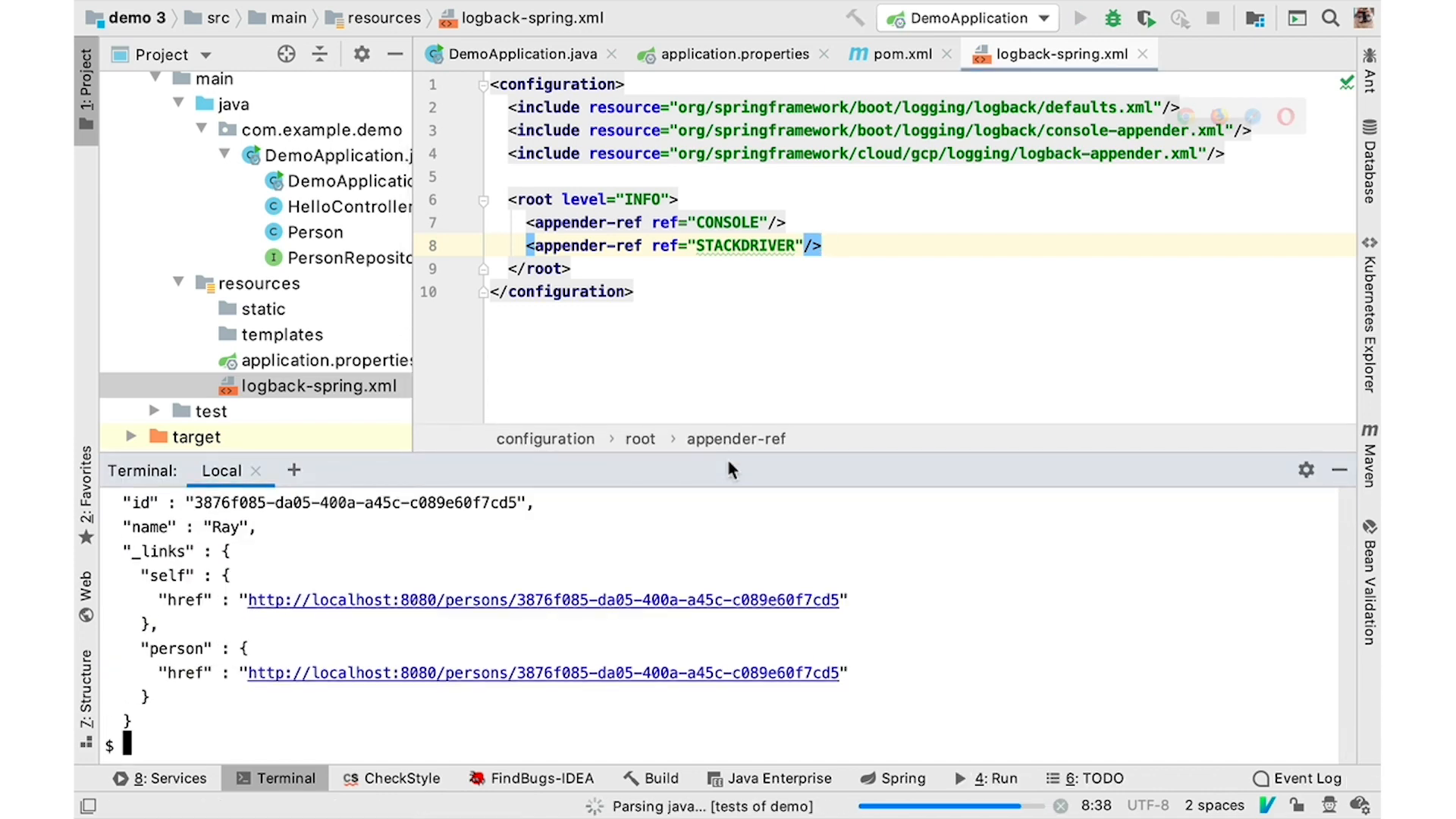
{"action": "left_click", "coordinate": [1079, 18]}
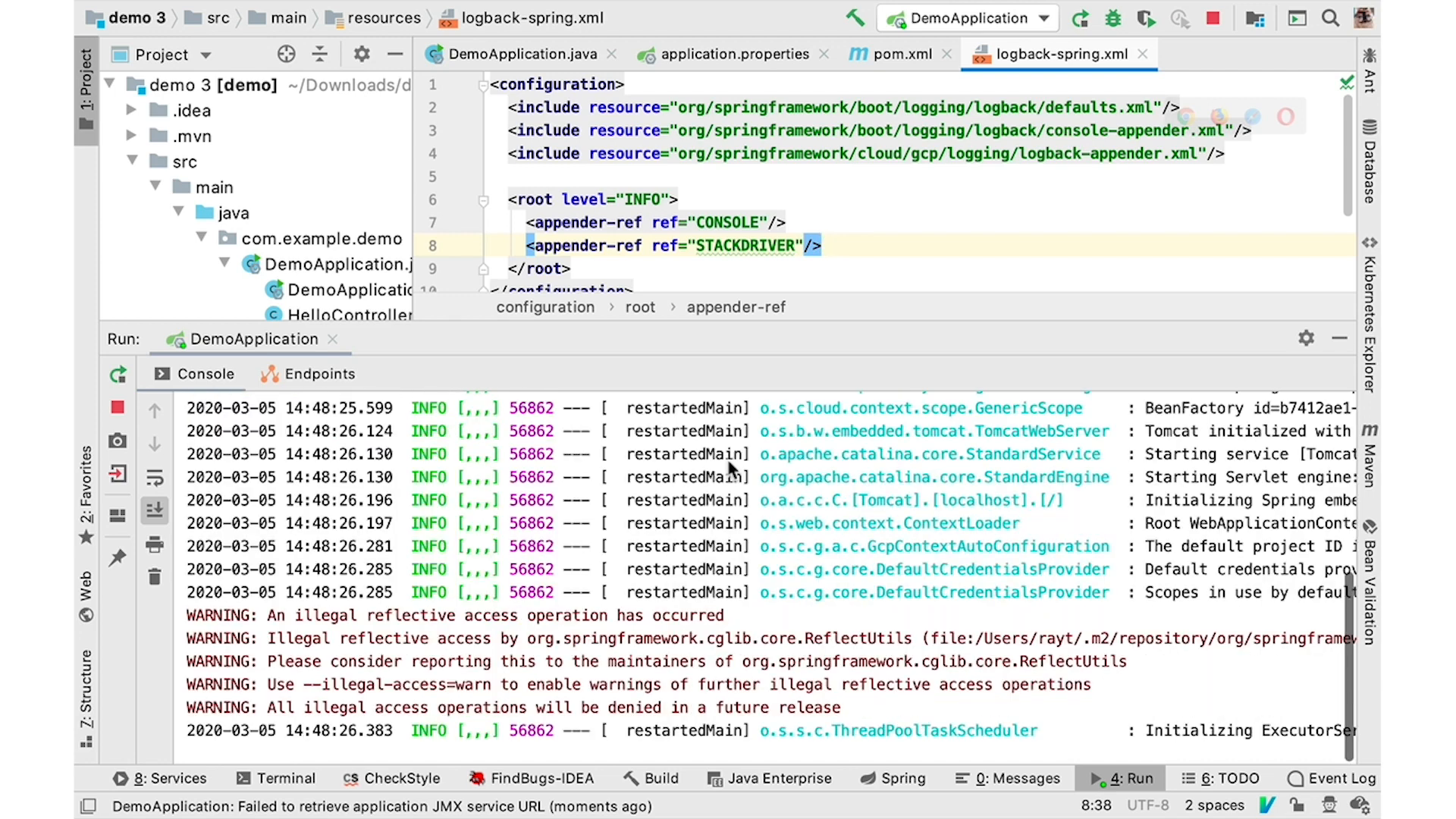
{"action": "scroll", "scroll_direction": "down", "scroll_amount": 3}
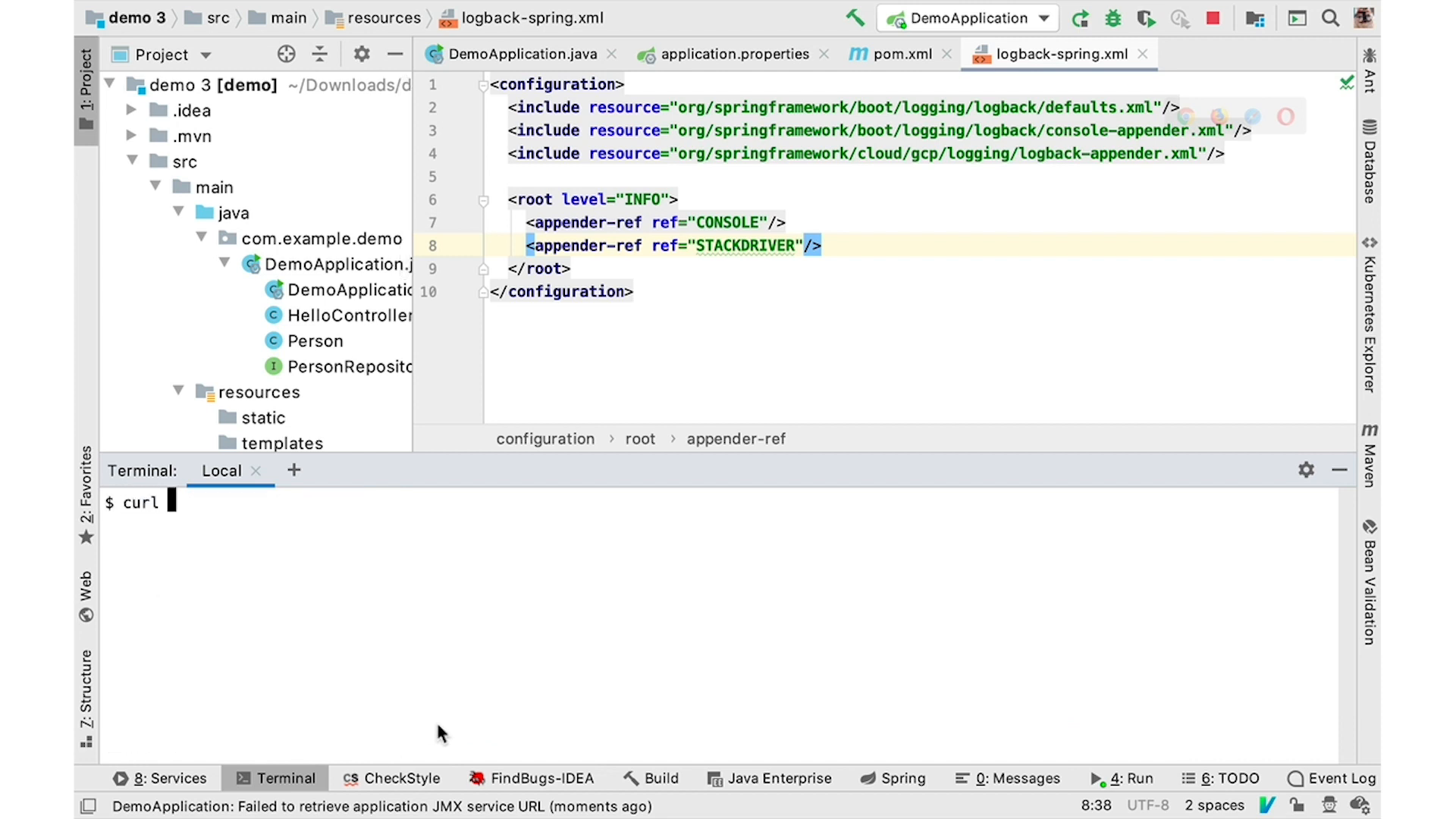
{"action": "type", "text": "localhost:8080/"}
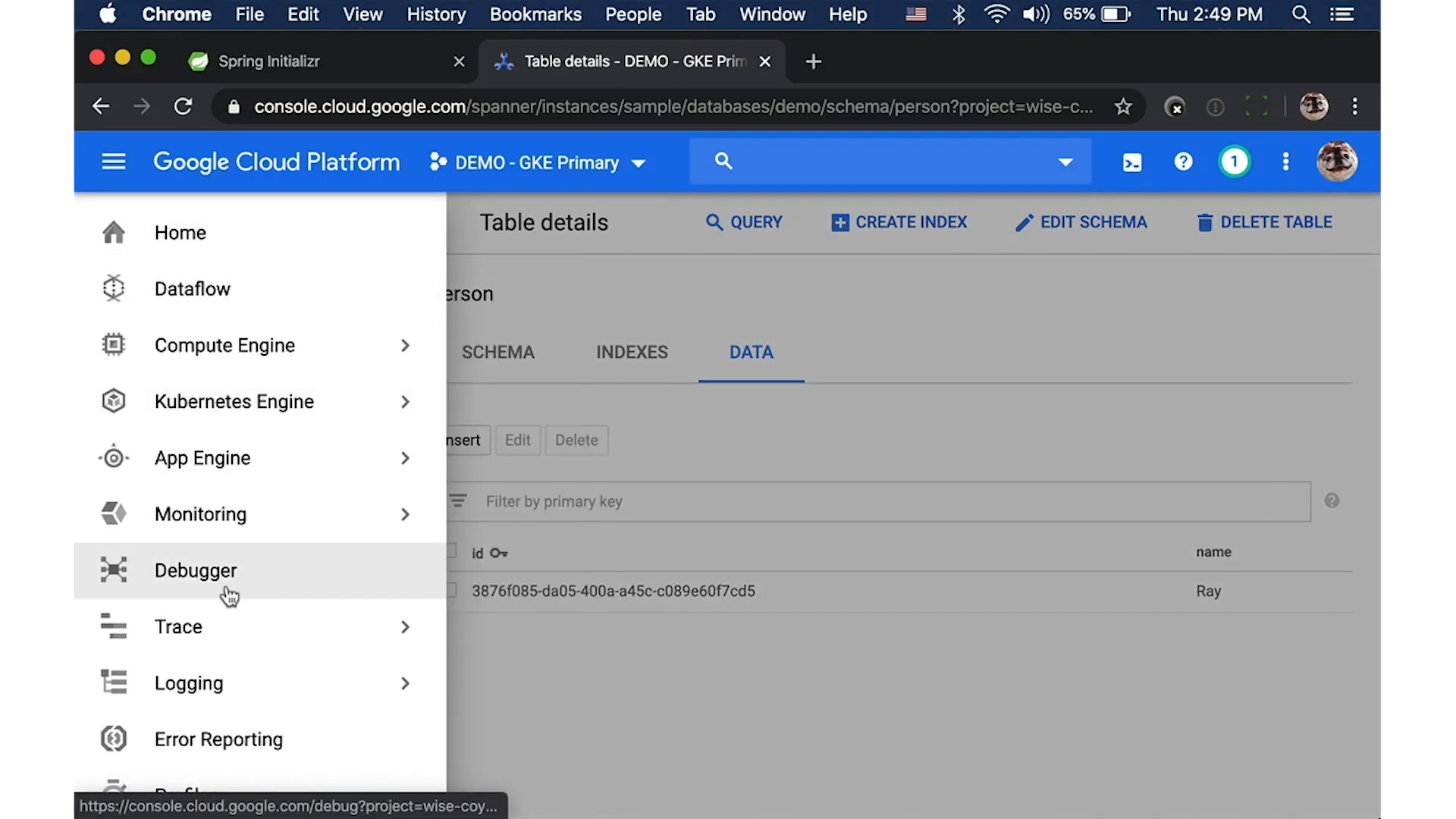
Step: In Trace, open the /all request trace, show its logs and view the Hello Ray log entry
{"action": "left_click", "coordinate": [177, 626]}
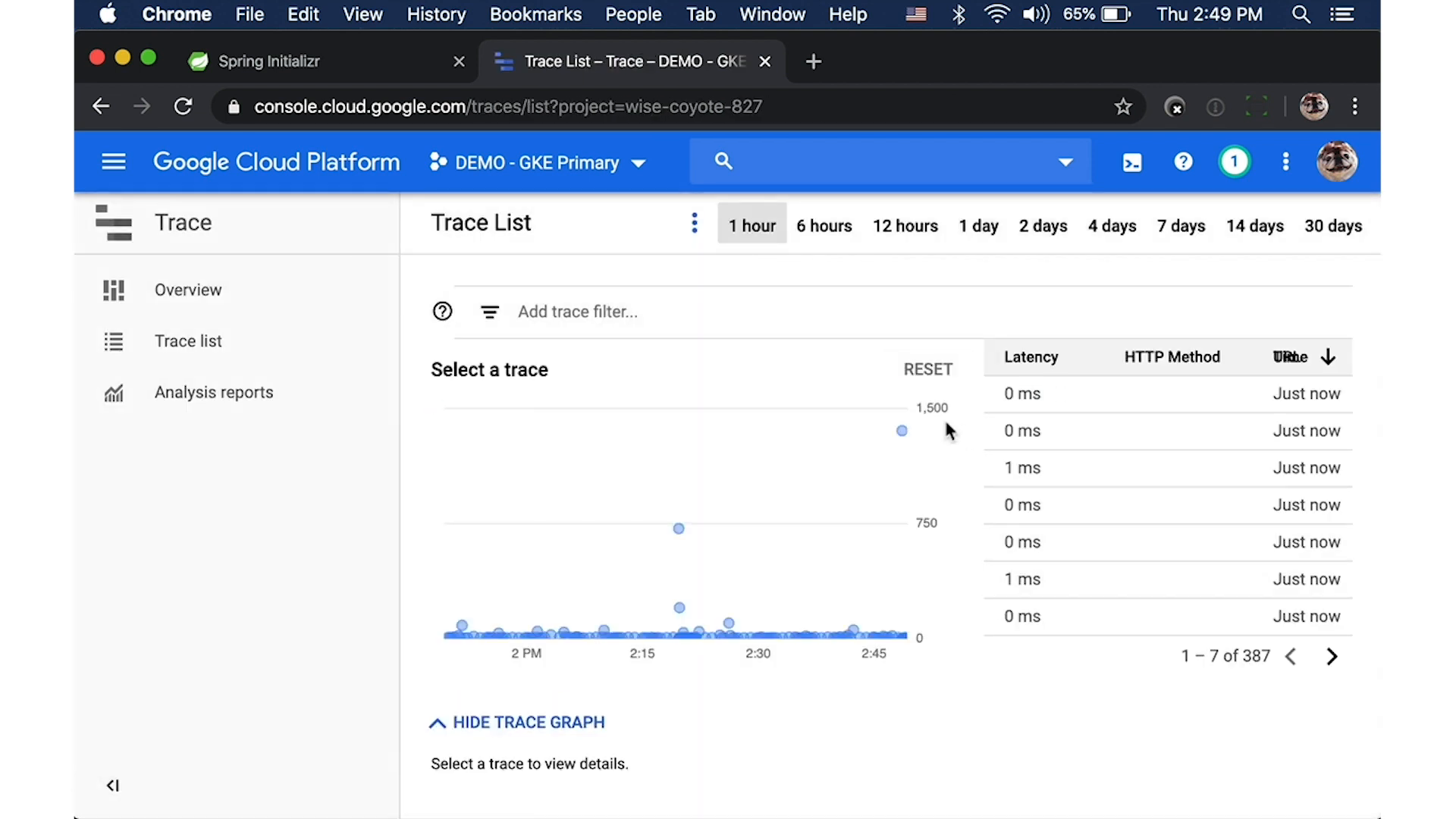
{"action": "left_click", "coordinate": [899, 430]}
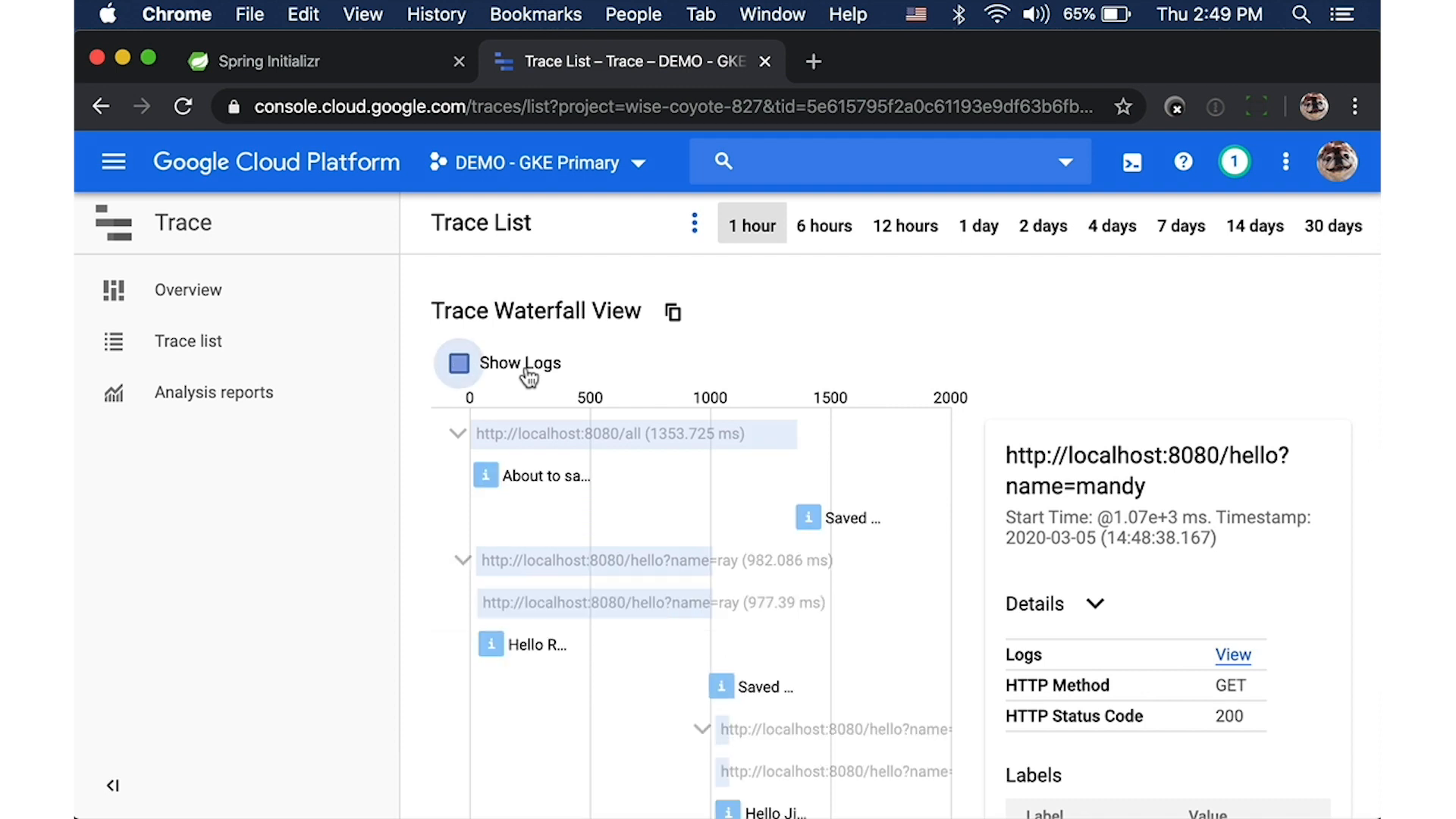
{"action": "left_click", "coordinate": [458, 363]}
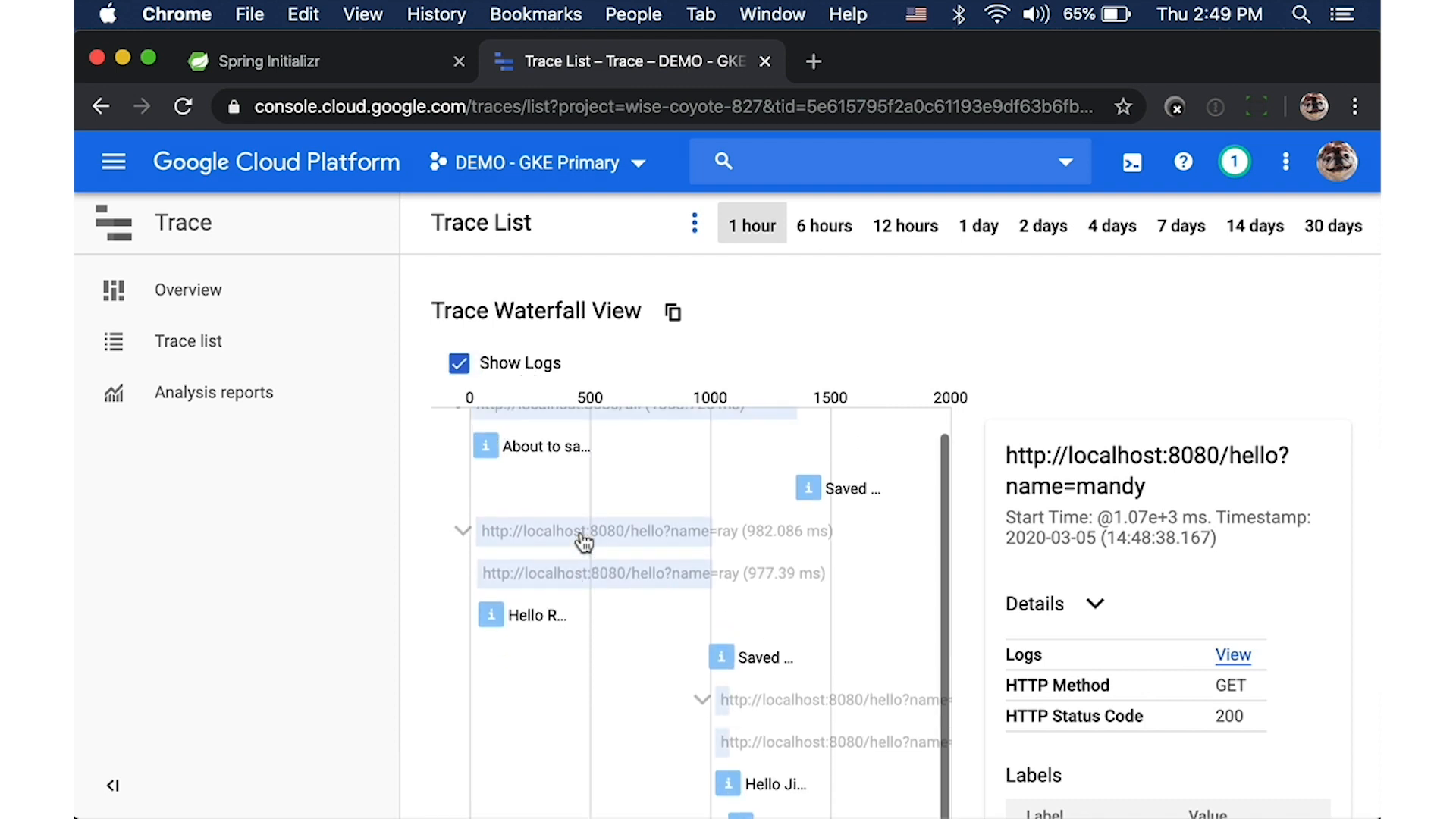
{"action": "mouse_move", "coordinate": [832, 490]}
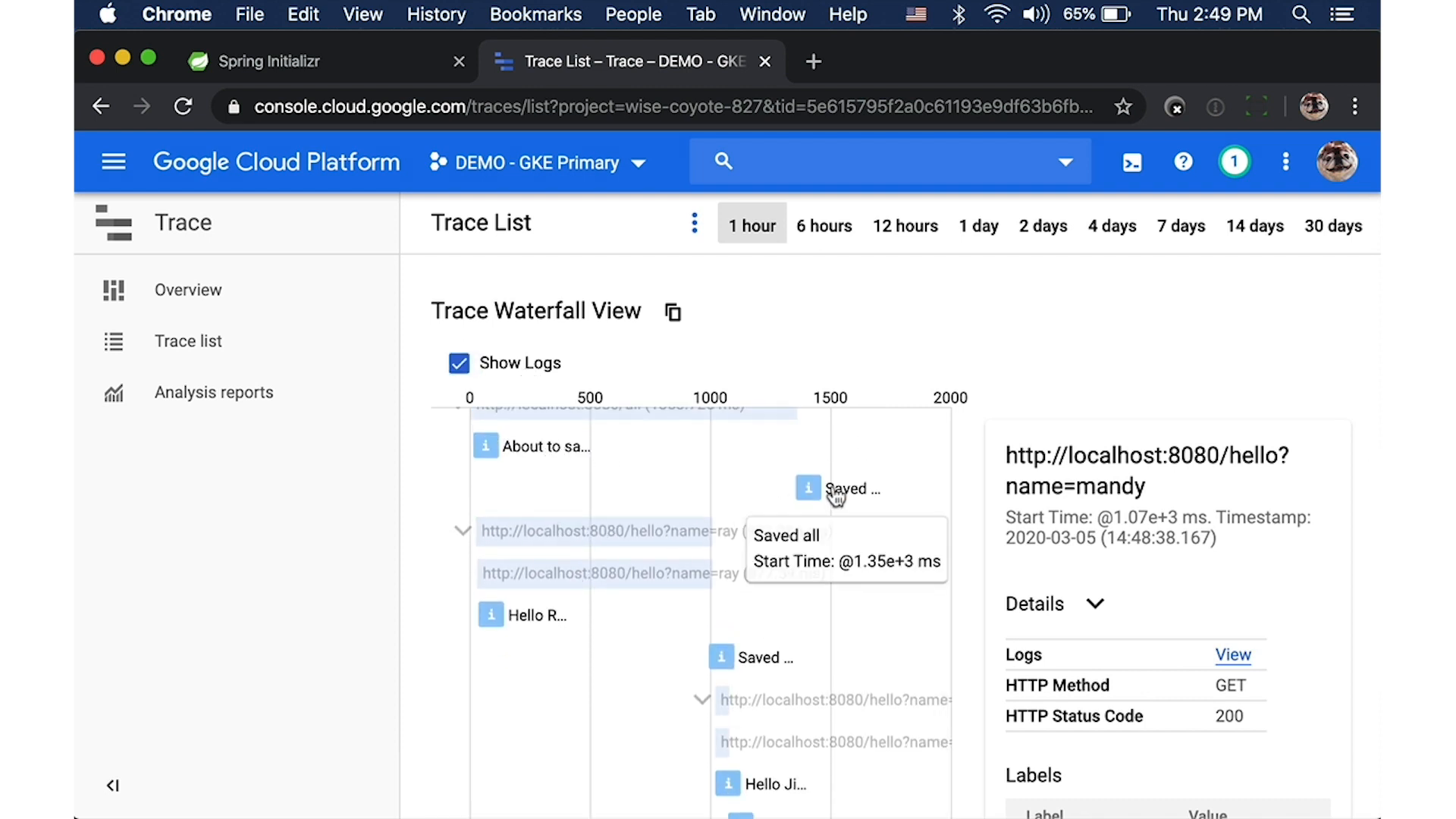
{"action": "left_click", "coordinate": [535, 614]}
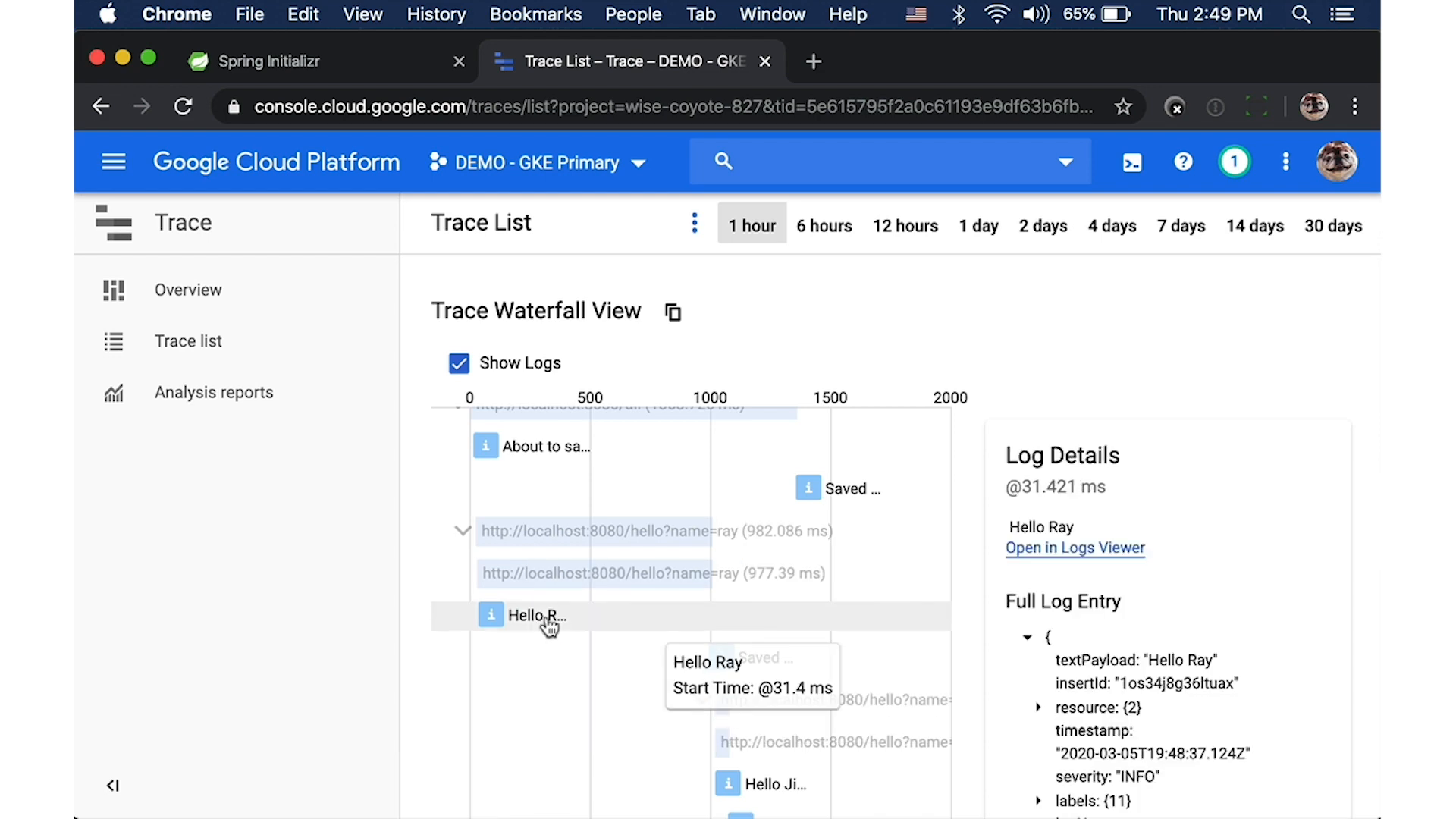